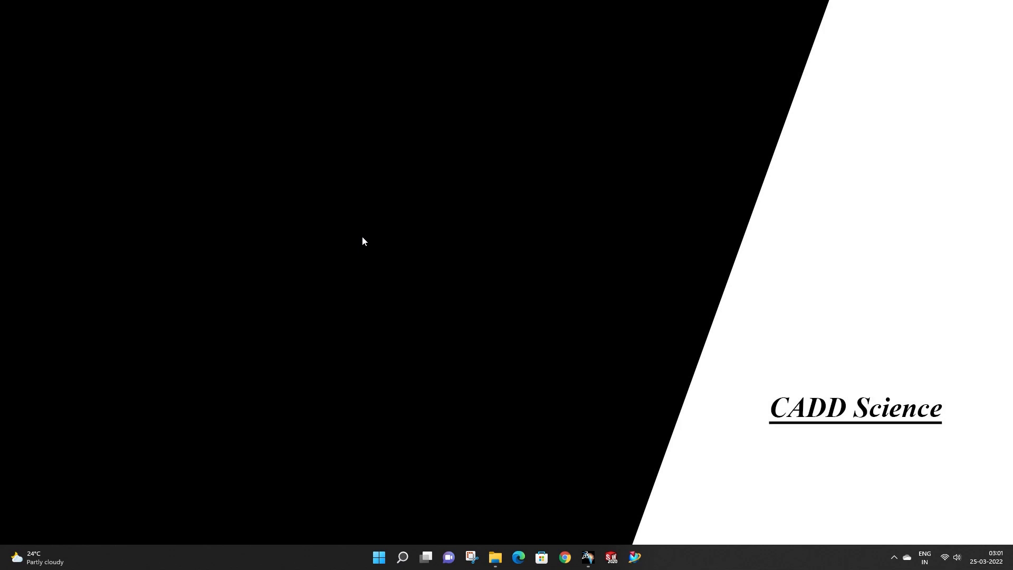
mouse_move(589, 504)
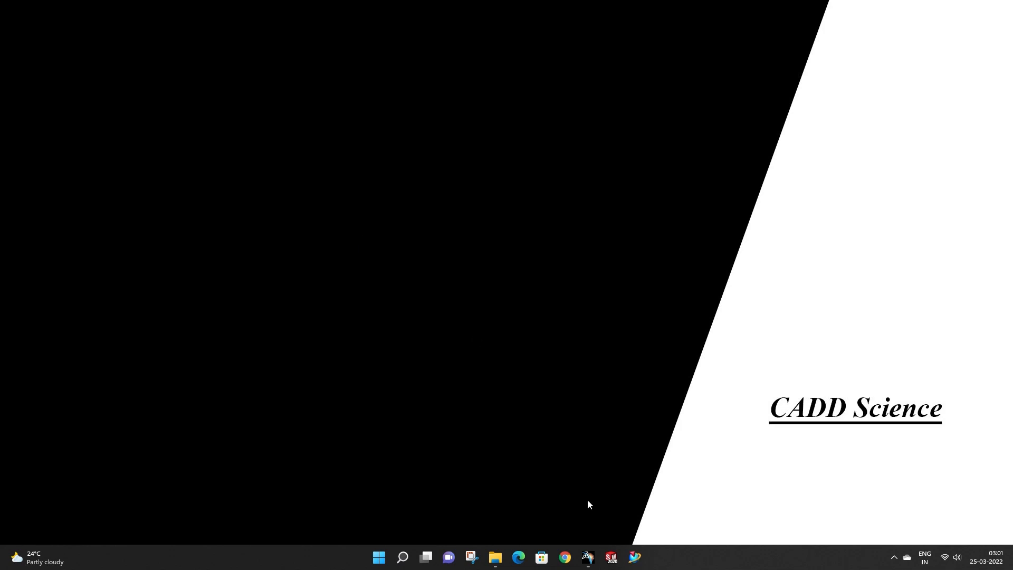
Step: Bring up the PRODUCT.CATProduct assembly with the pillar and NC WITHOUT BODY LINE part
click(587, 557)
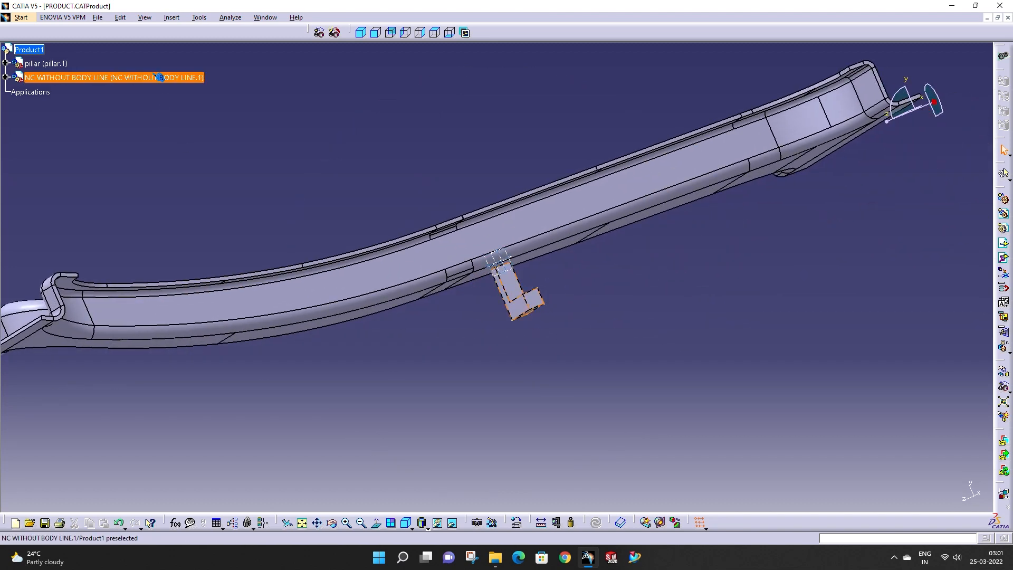
Step: Switch to an isometric view of the pillar and select the top-level Product1
click(511, 287)
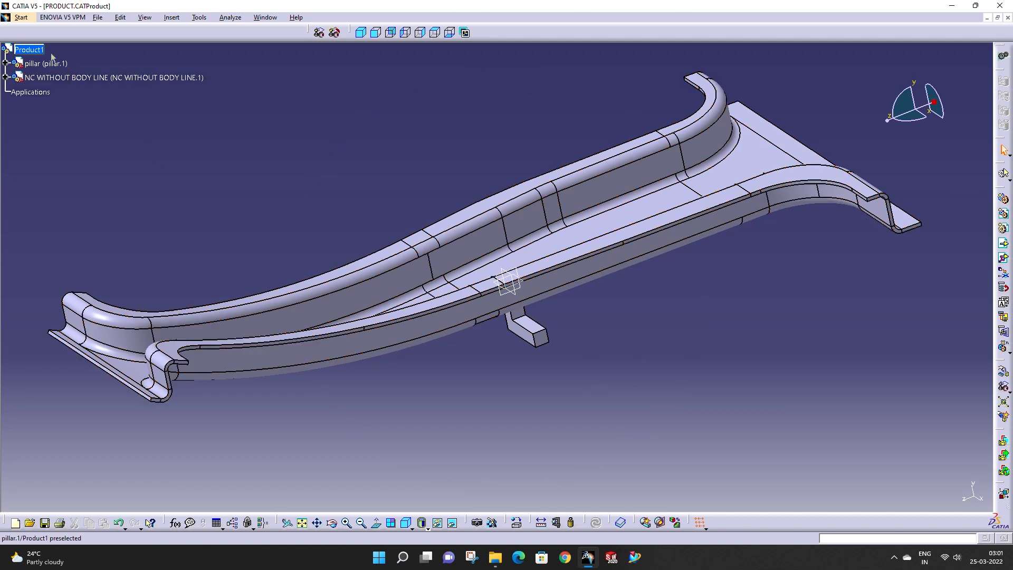
click(29, 49)
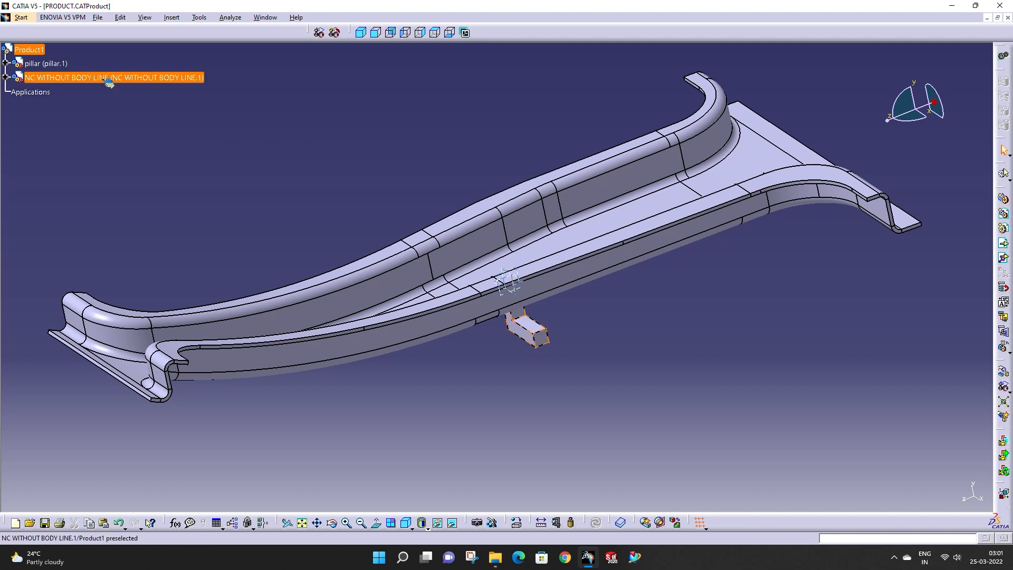
Step: Insert a new empty part, Part1, into Product1 via Components > New Part
right_click(27, 50)
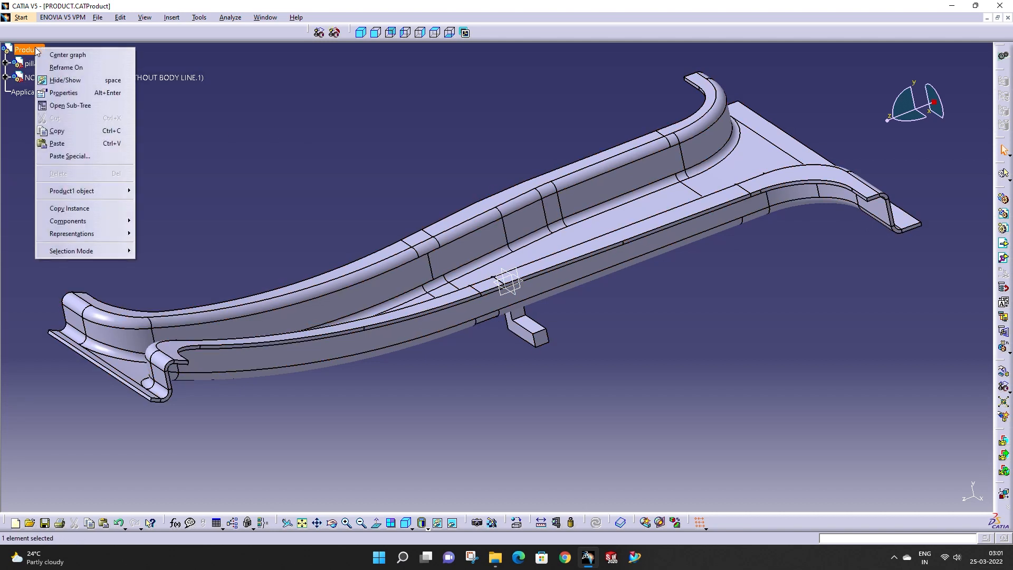
mouse_move(69, 208)
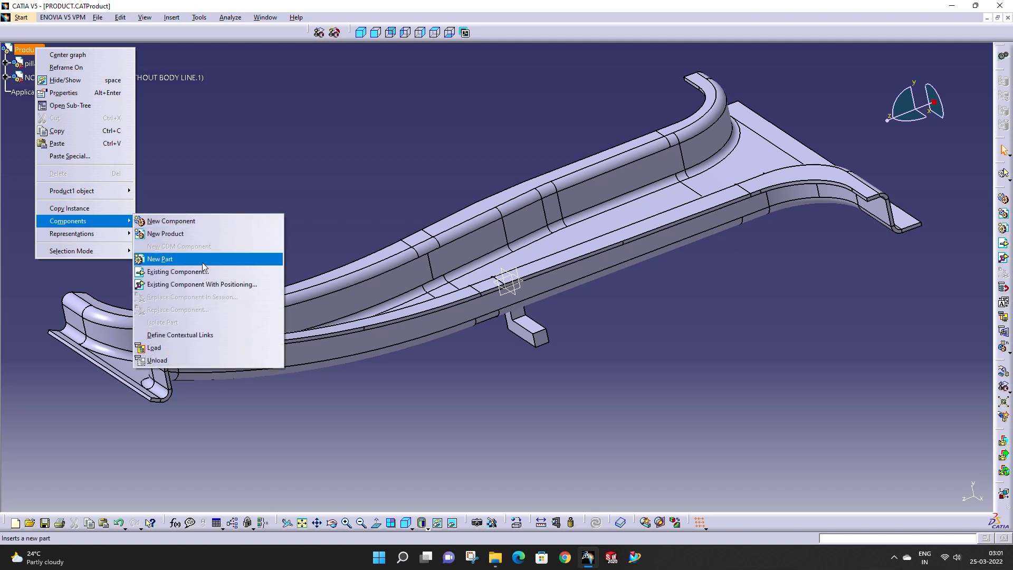
click(159, 258)
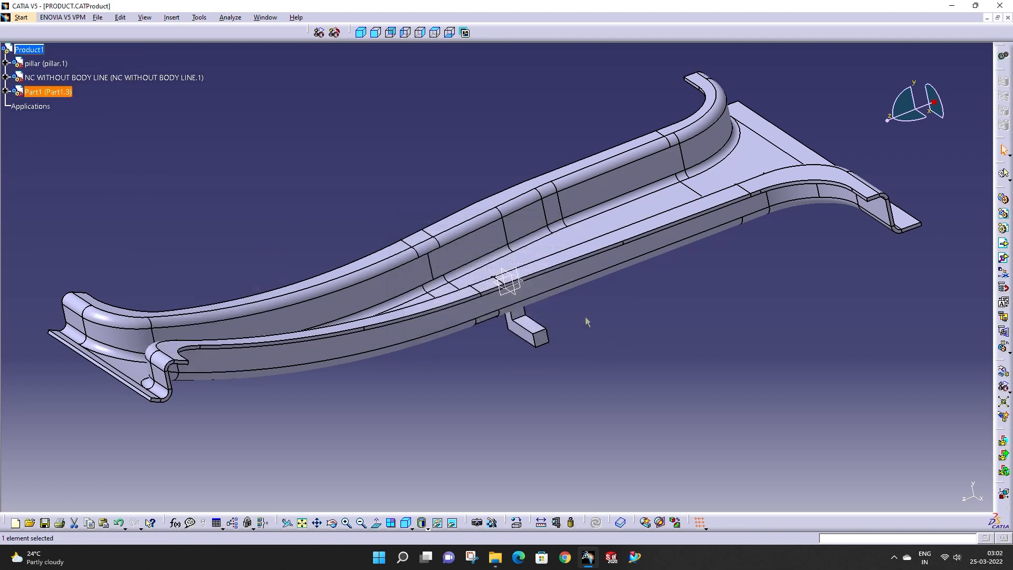
mouse_move(85, 106)
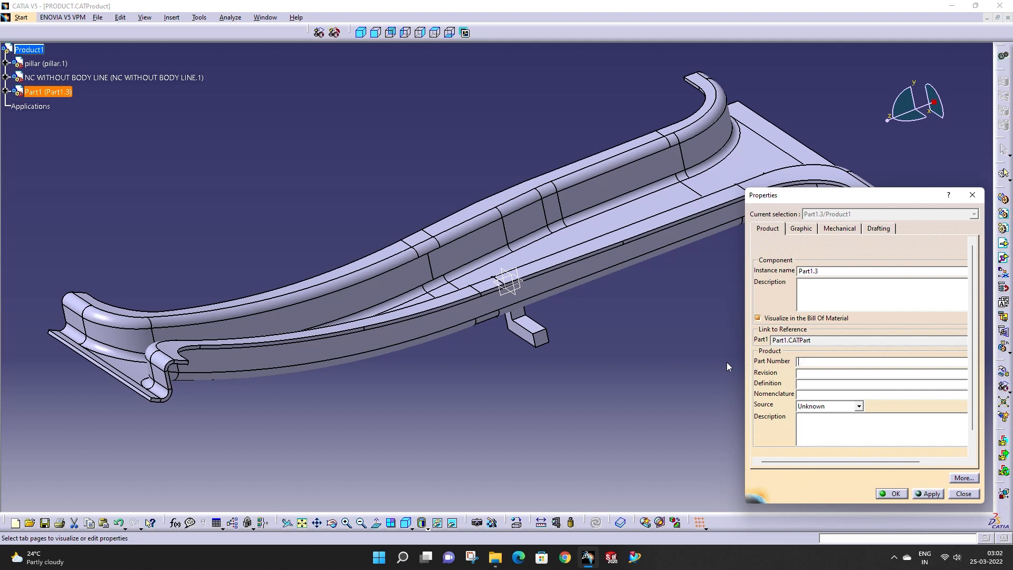
Step: Name the part NC WITH BODY POSITION with instance name NC WITH BODY POSITION.1
text(NC W)
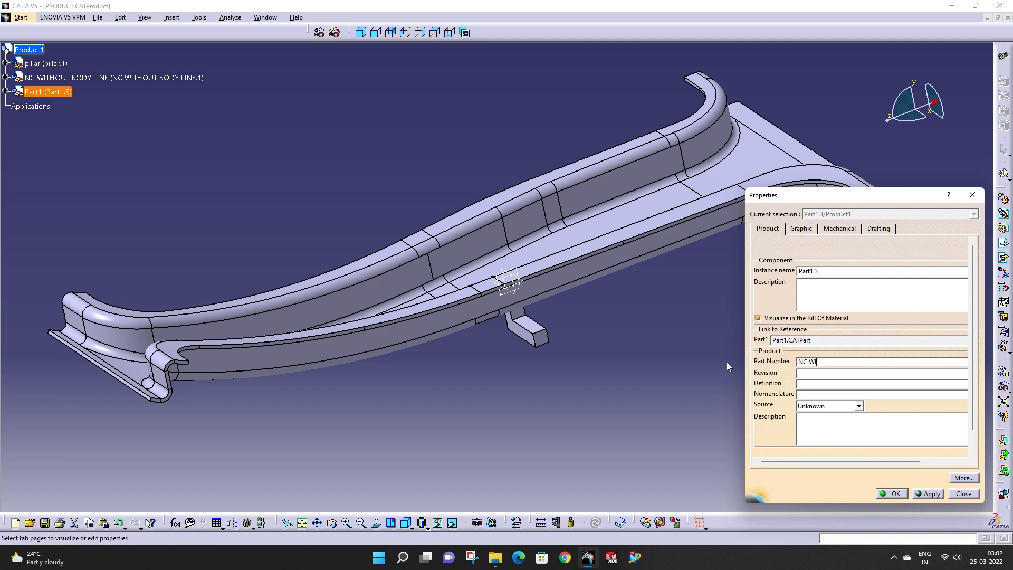
text(ITH BODY)
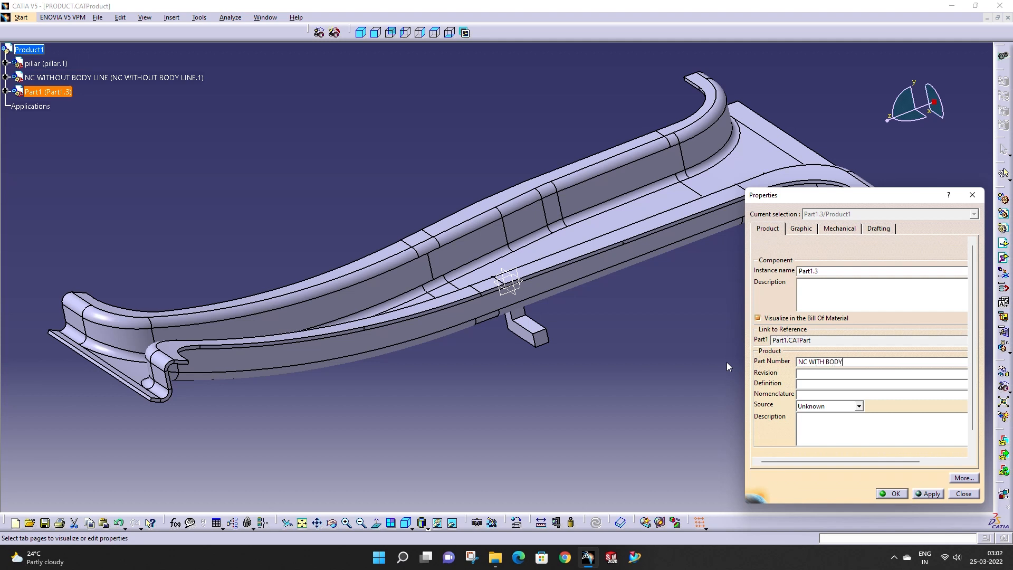
text(POSITION)
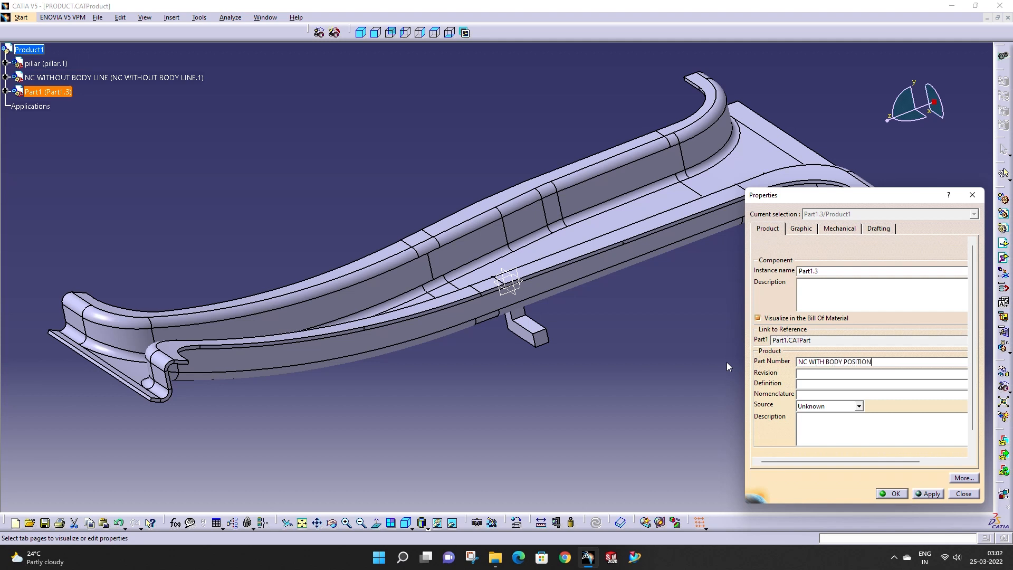
double_click(840, 361)
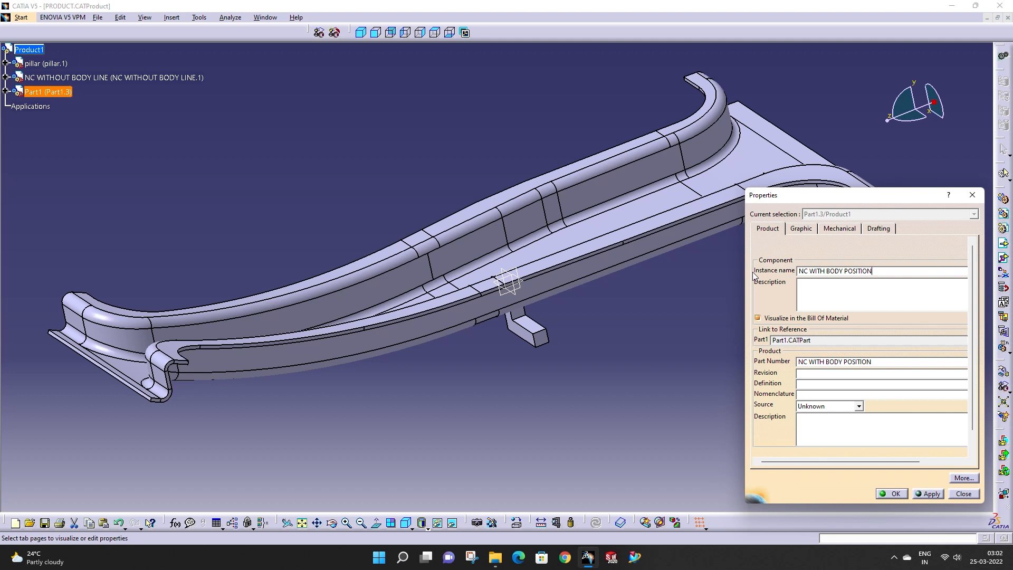
text(.1)
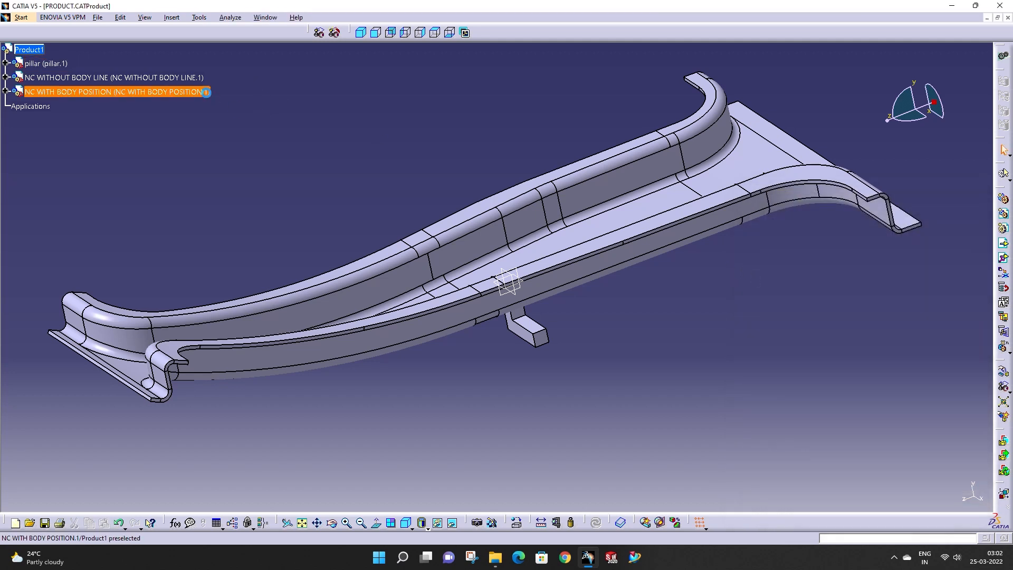
Step: Expand NC WITH BODY POSITION and activate the part for editing in Part Design
click(116, 91)
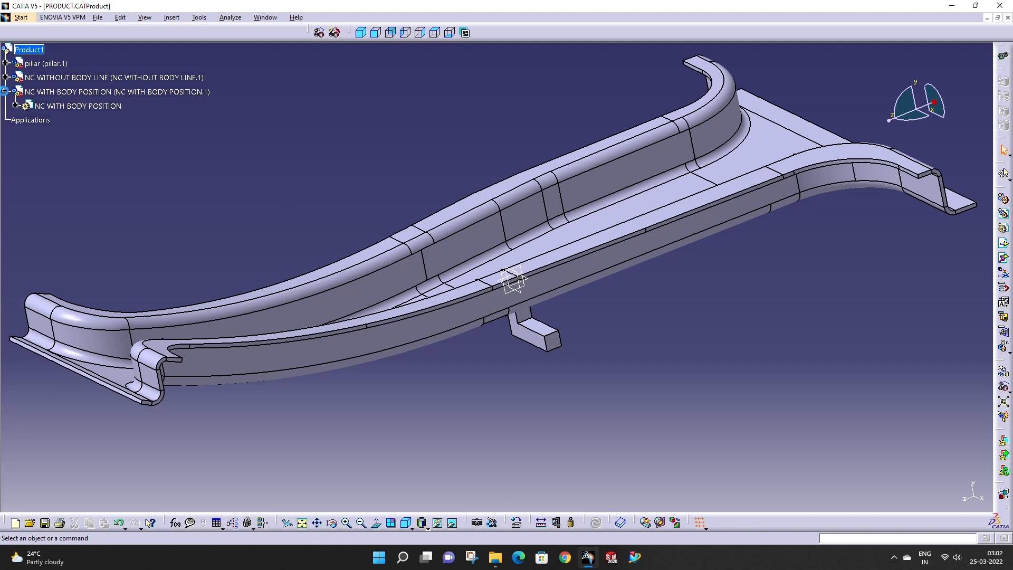
click(23, 105)
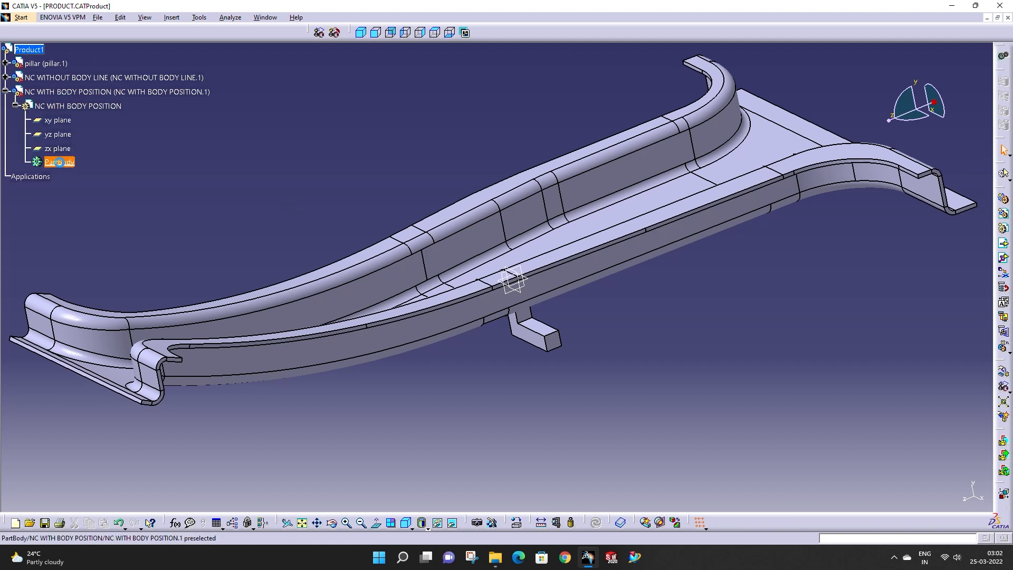
double_click(77, 105)
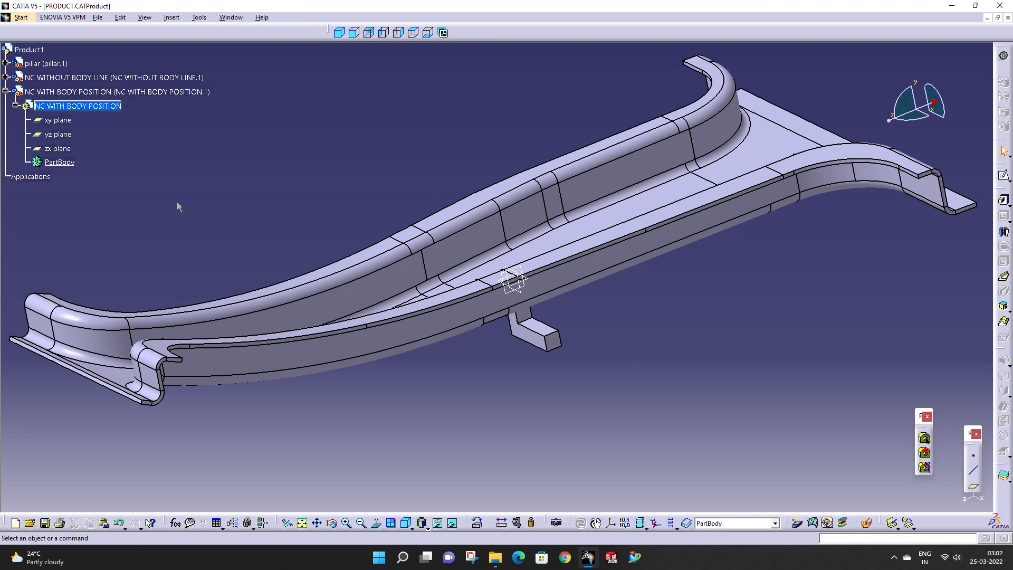
mouse_move(331, 224)
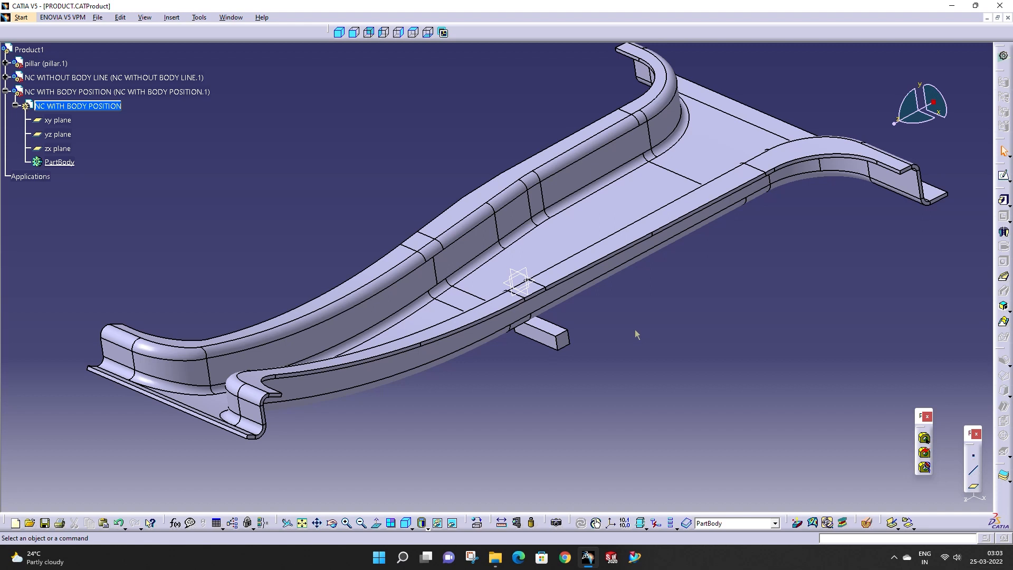
mouse_move(617, 395)
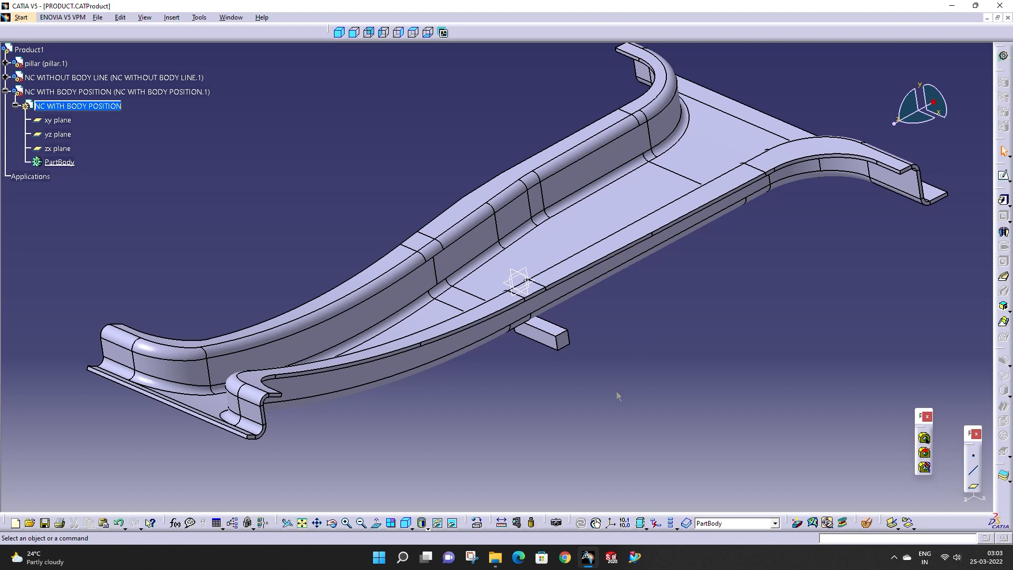
mouse_move(616, 529)
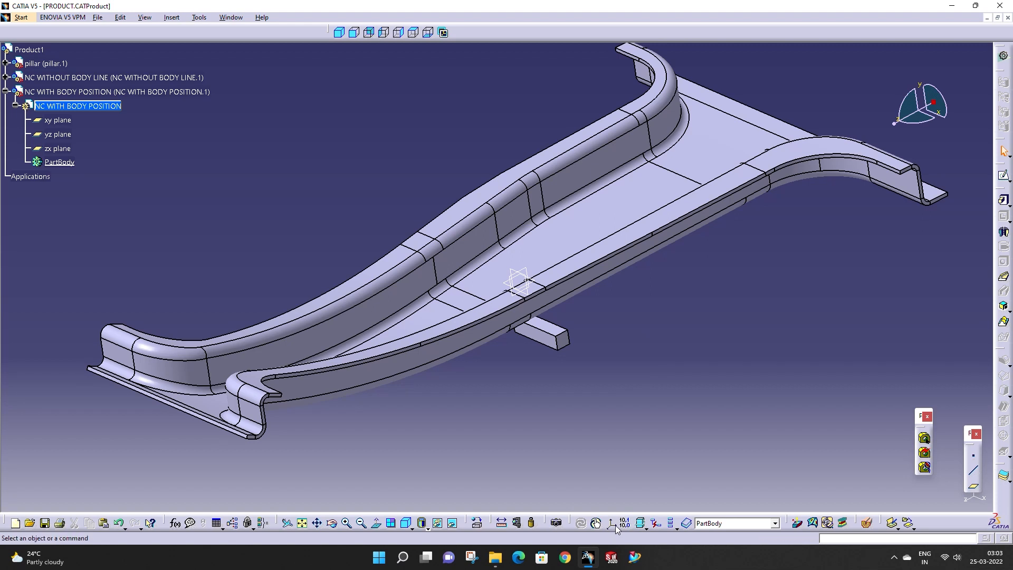
mouse_move(615, 522)
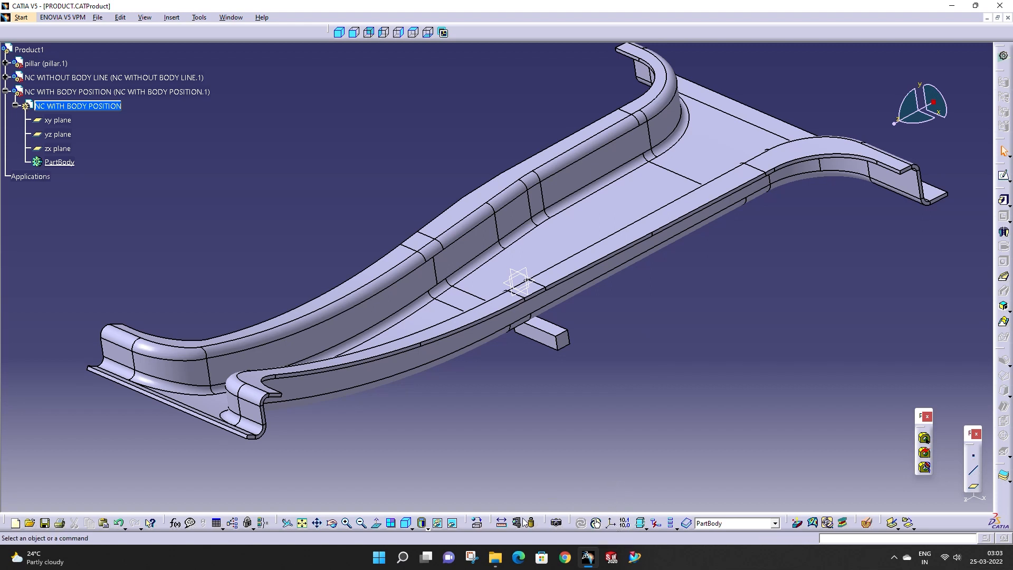
Step: Measure a point on the pillar surface above the block with Measure Item
click(518, 524)
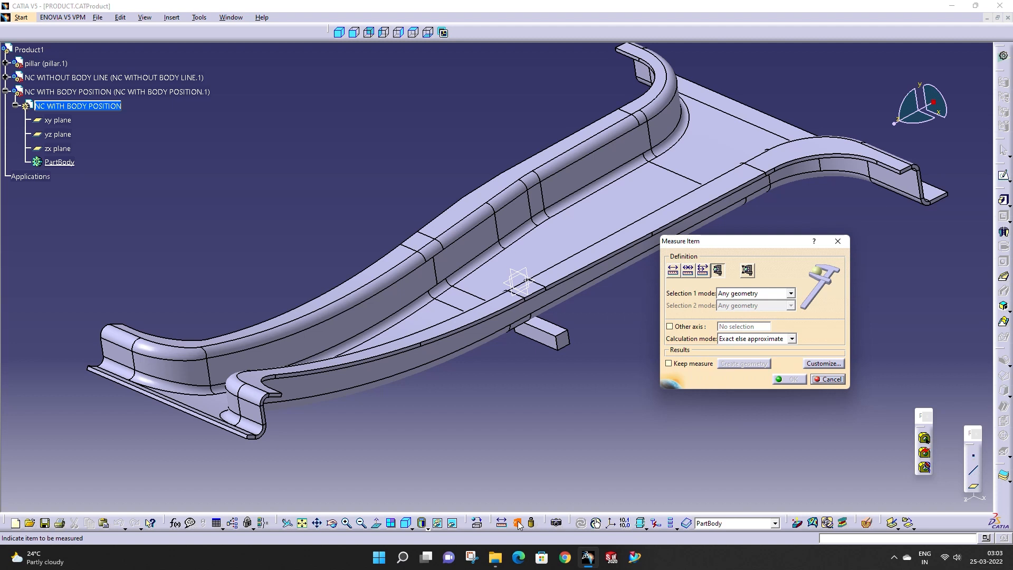
click(833, 378)
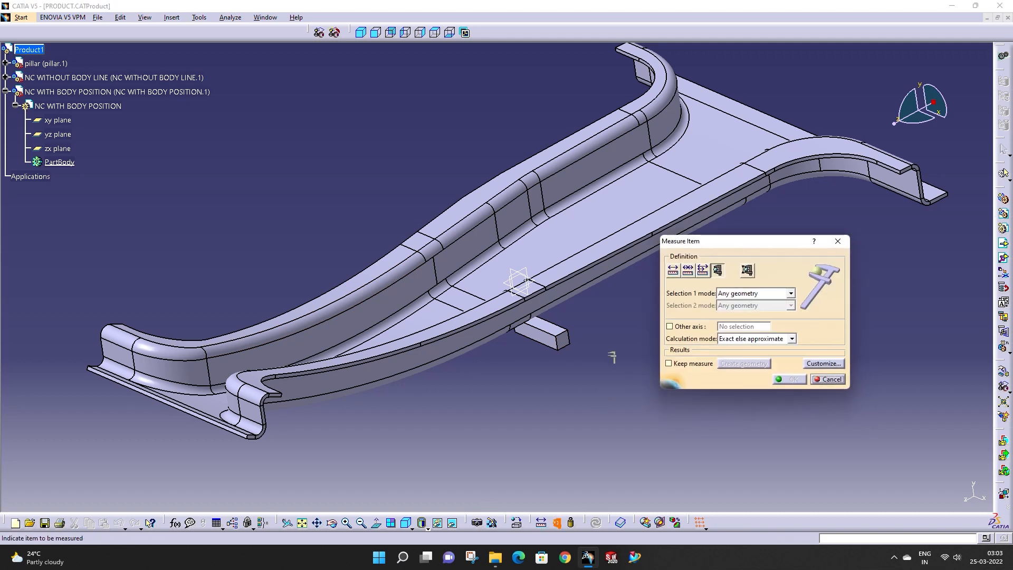
scroll(up, 3)
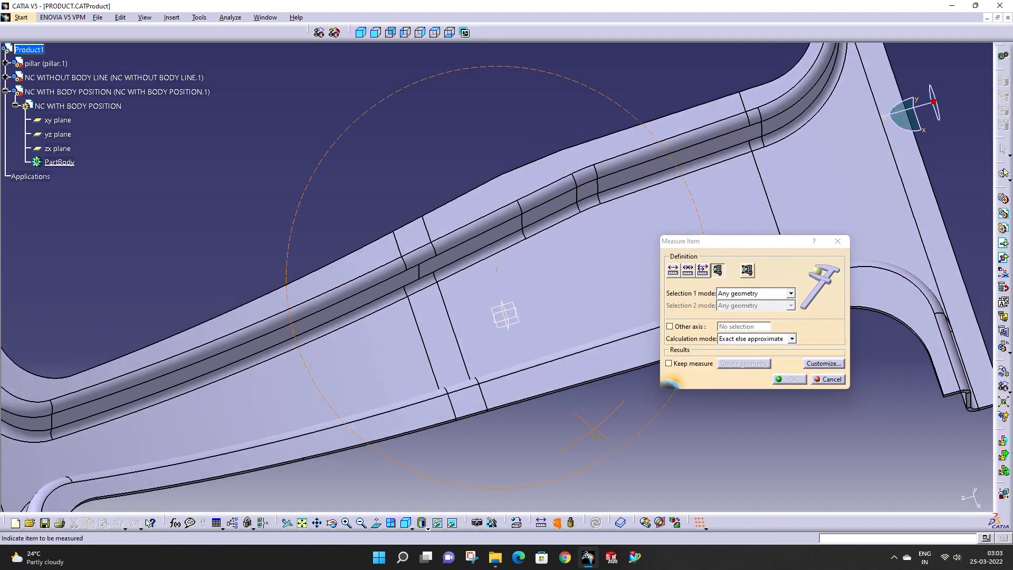
click(44, 64)
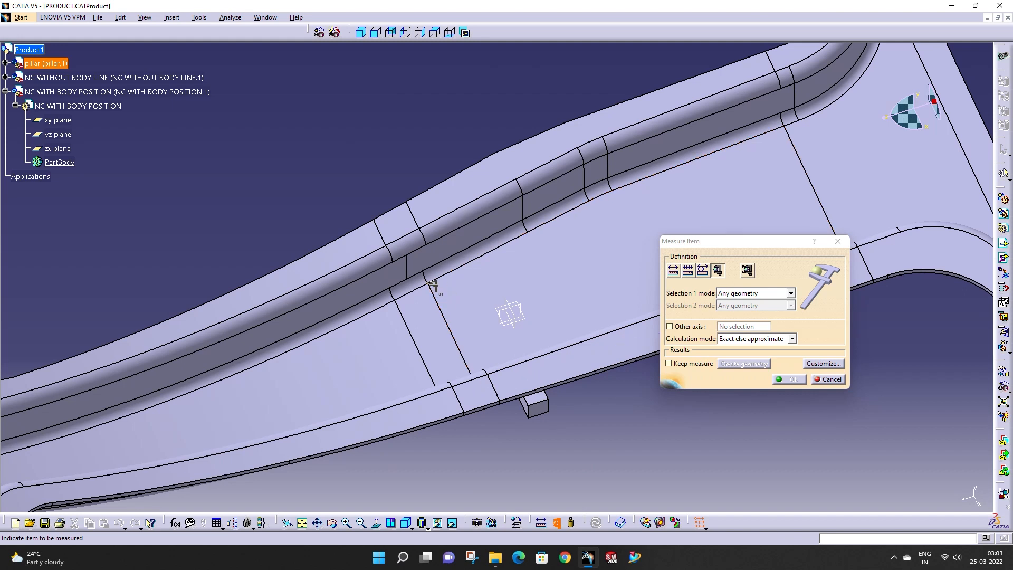
click(457, 289)
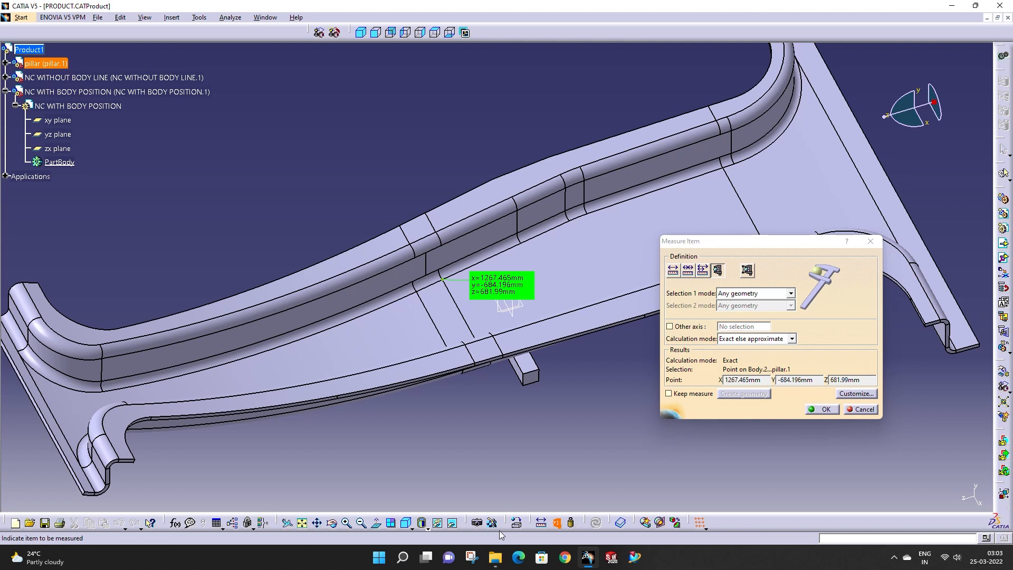
Step: Read the pillar point coordinates and close the measurement results
click(471, 557)
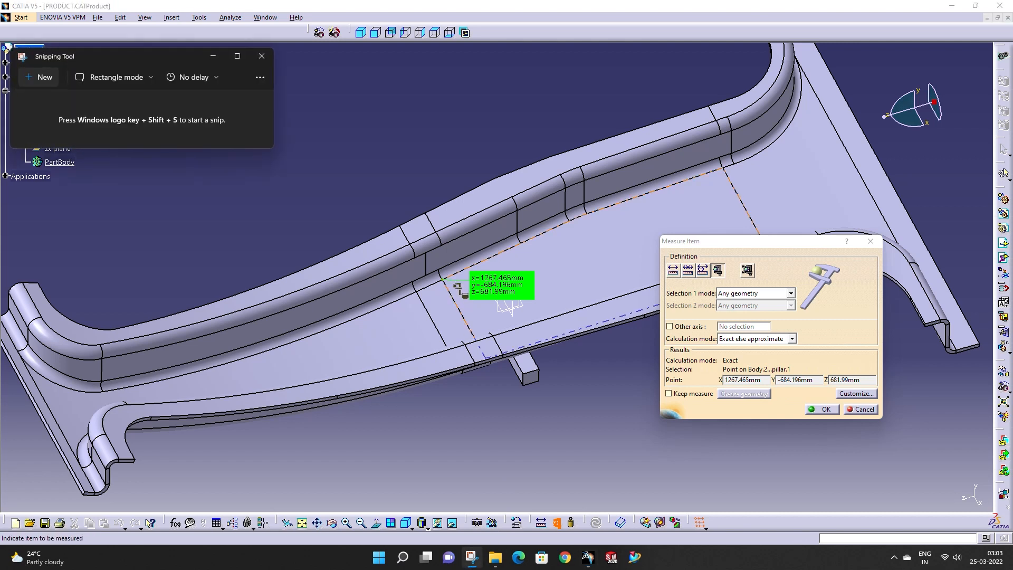
click(262, 56)
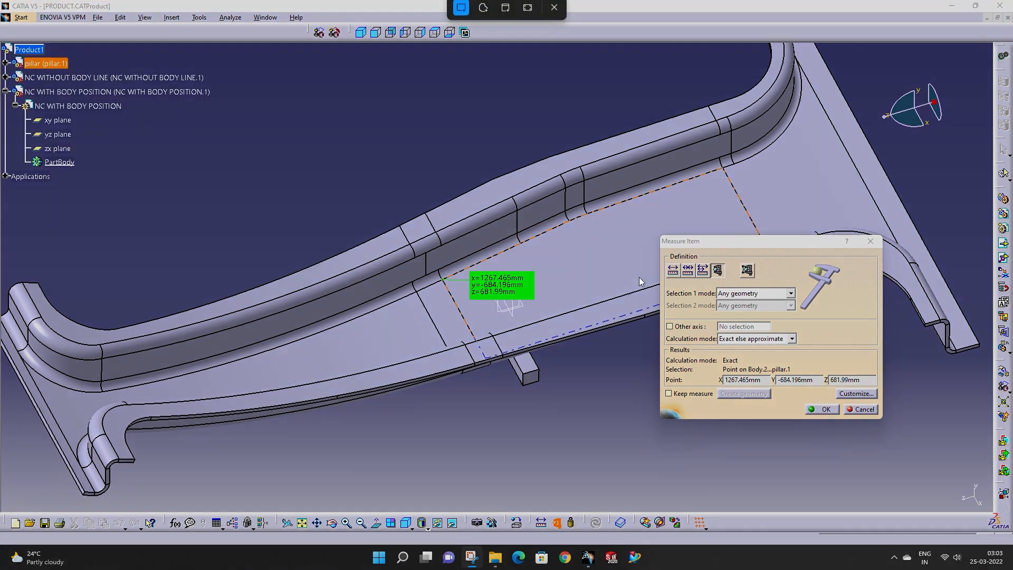
click(471, 557)
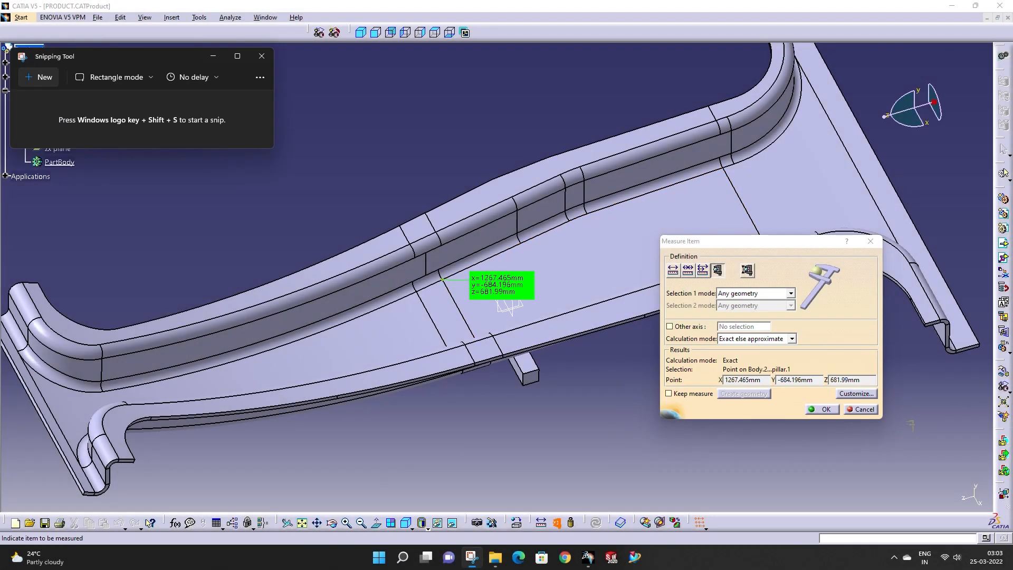
click(261, 56)
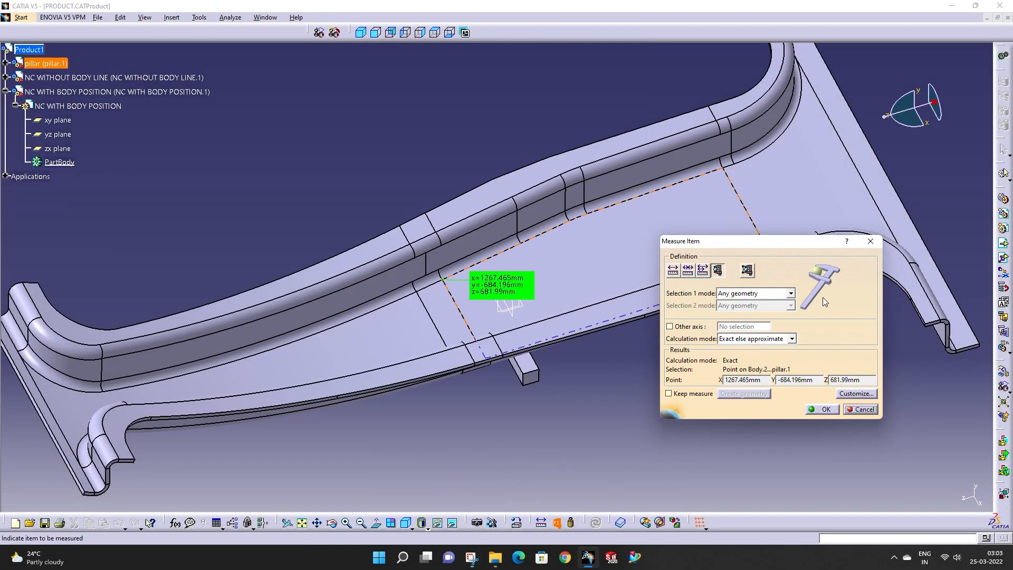
click(863, 410)
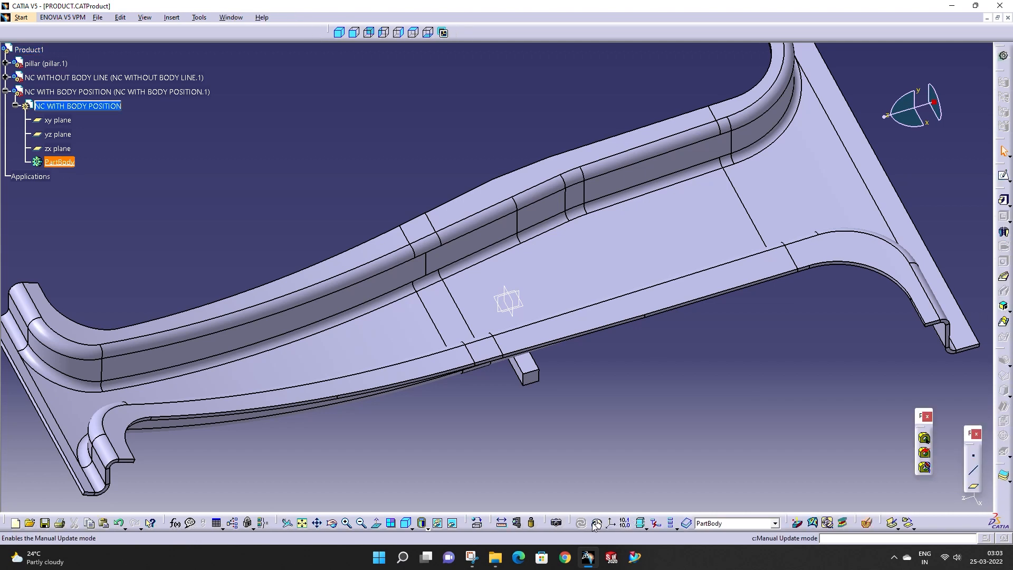
Step: Start a new axis system in the NC part with a created point as its origin
click(609, 523)
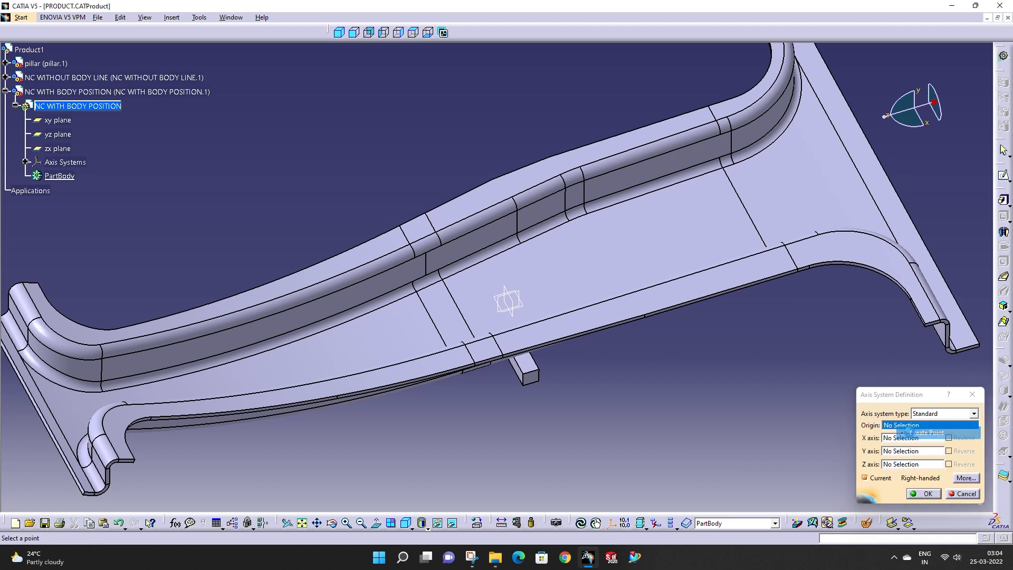
click(924, 433)
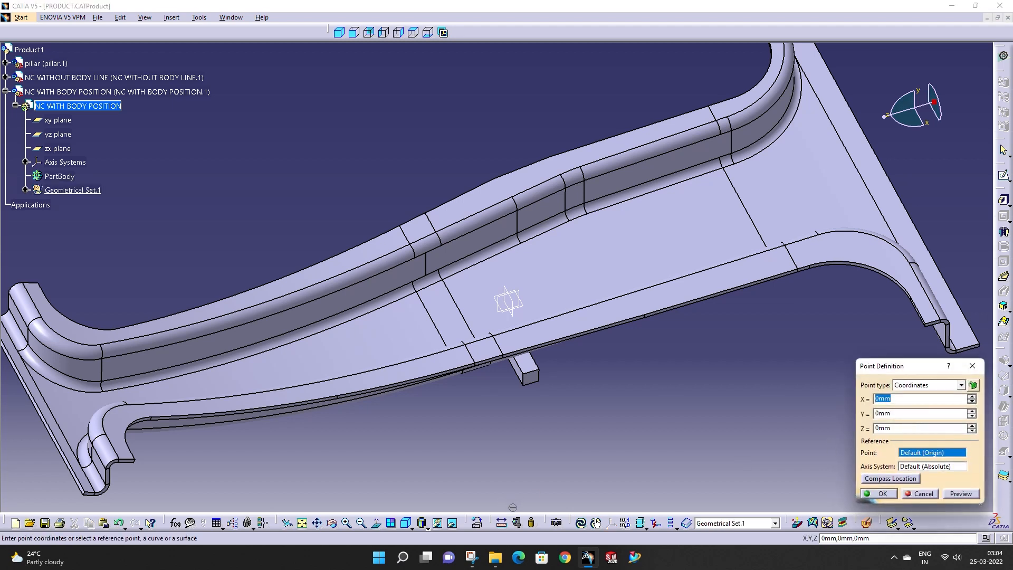
Step: Enter initial origin coordinates X 12, Y -684, Z 681 mm in Point Definition
click(474, 557)
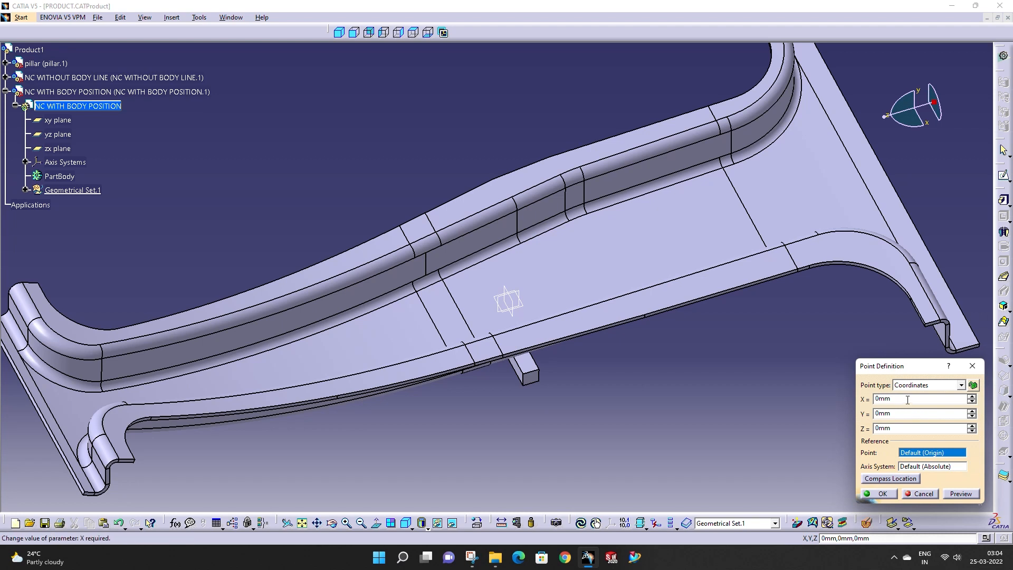
text(1267)
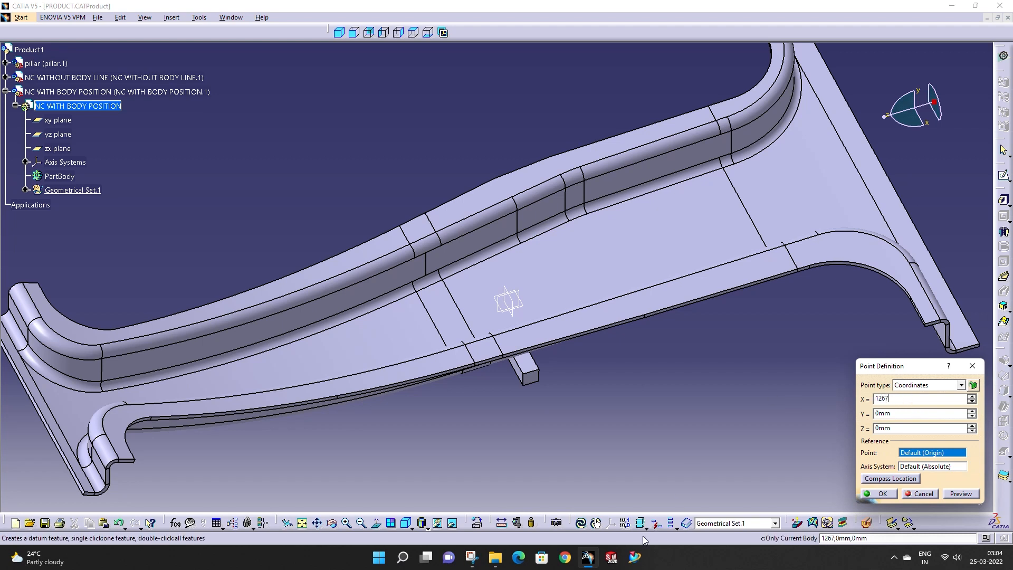
click(471, 558)
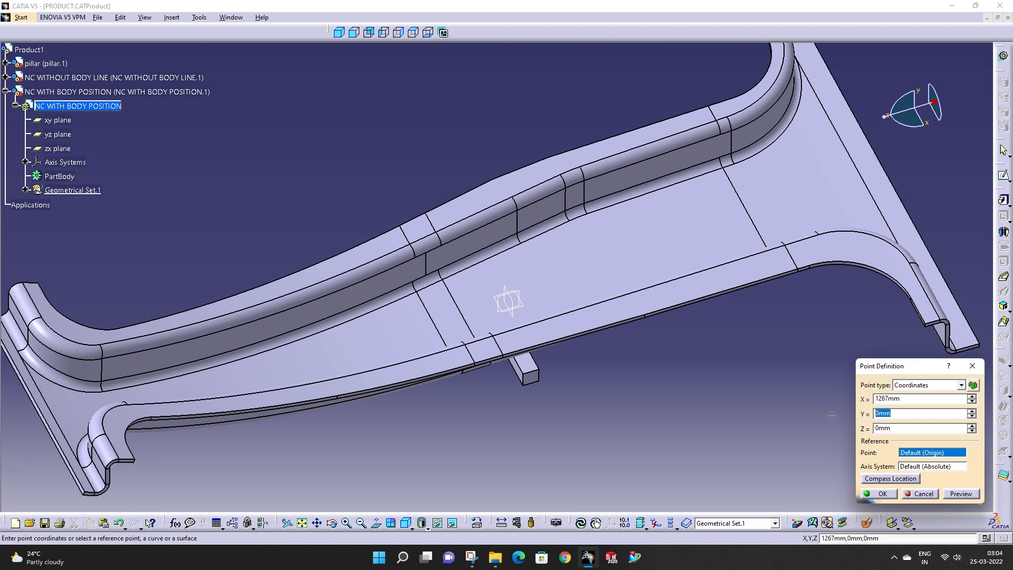
text(-684)
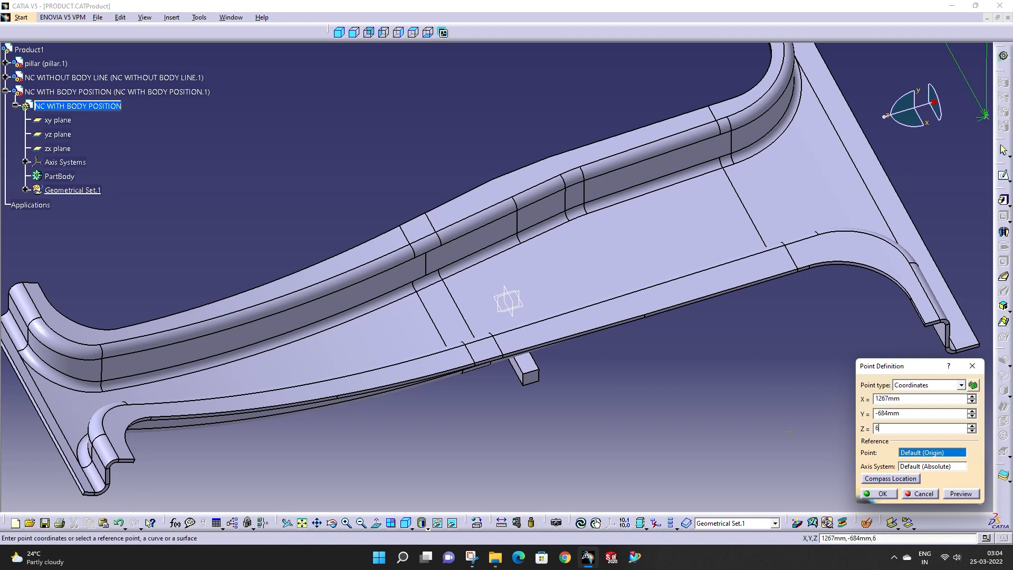
text(681)
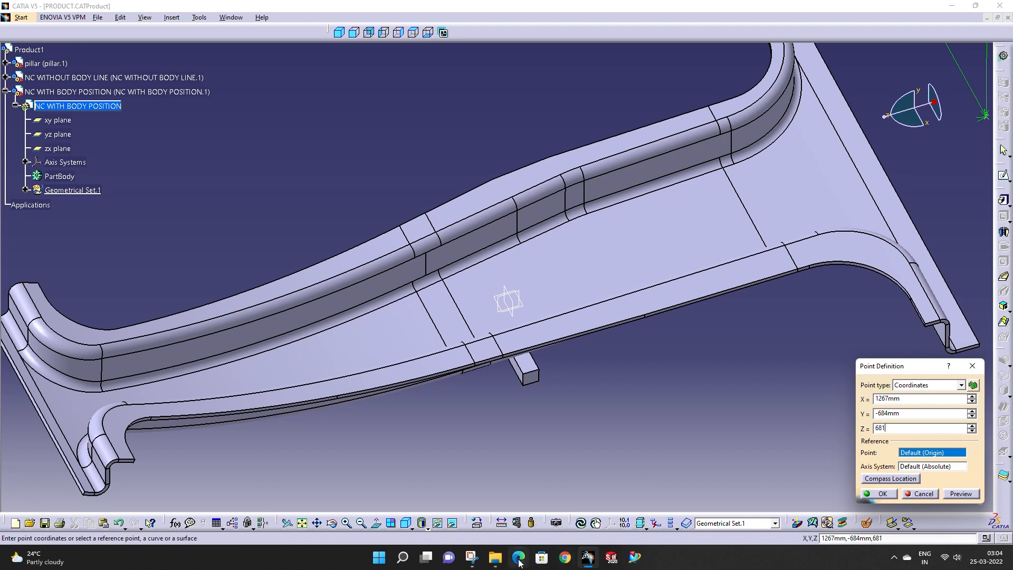
click(473, 557)
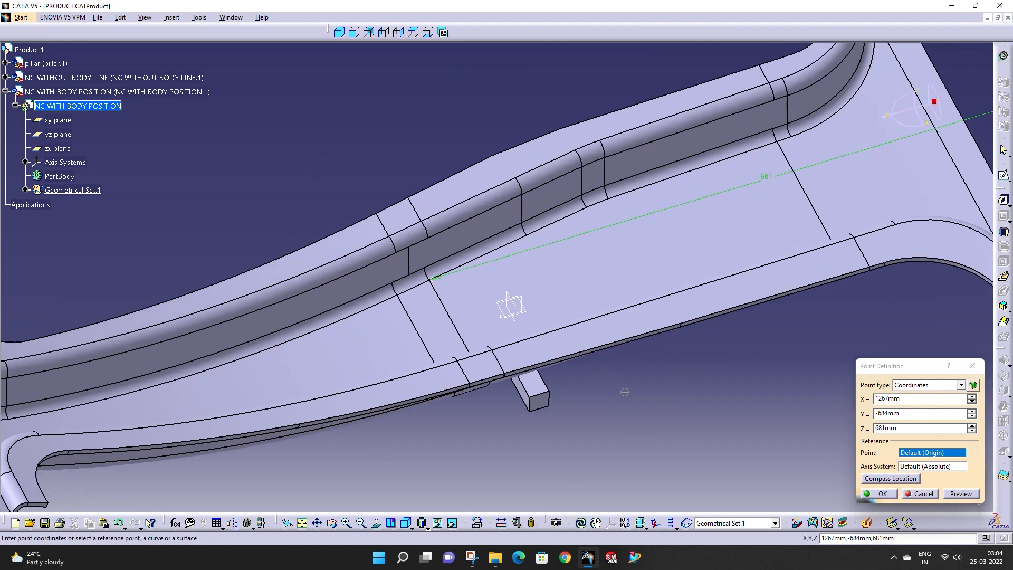
mouse_move(433, 287)
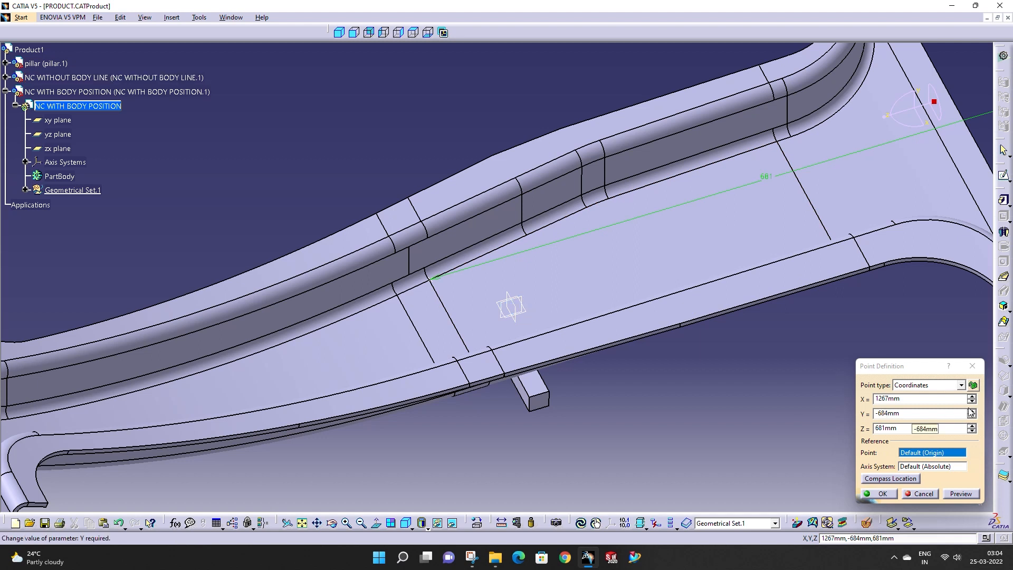
Step: Adjust the point to X 1315 mm and Z 625 mm using the spinners
click(972, 401)
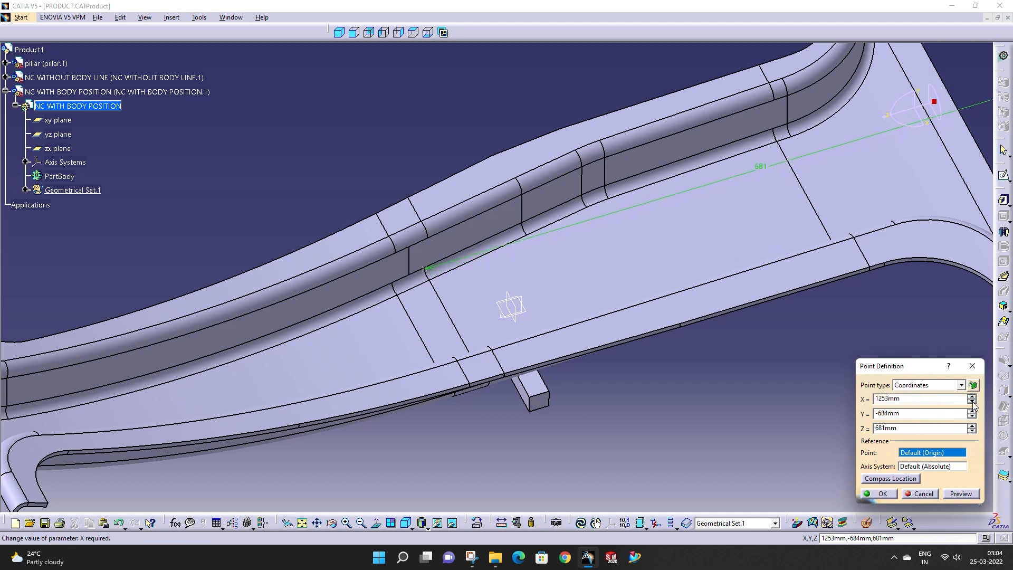
click(972, 396)
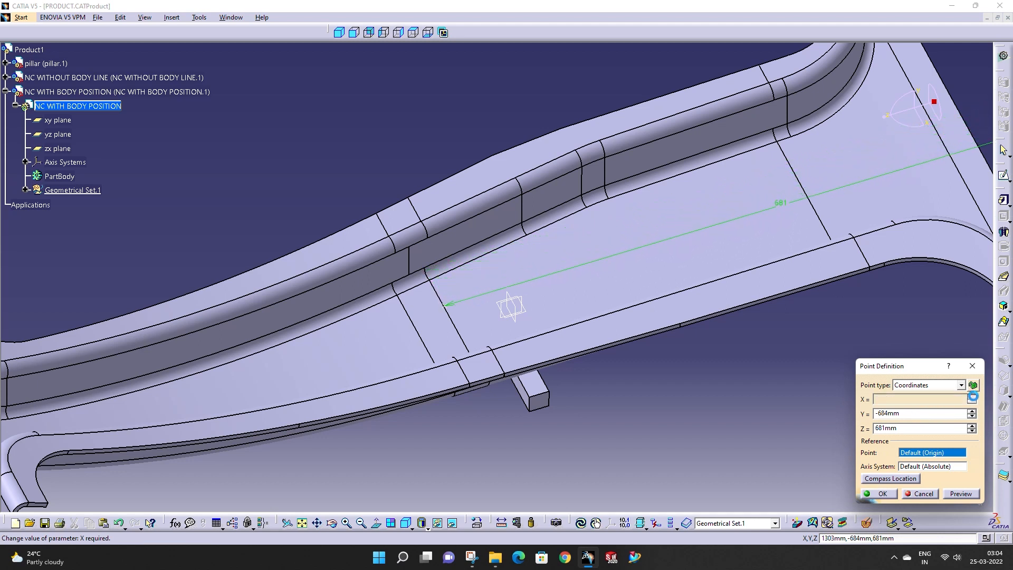
text(1313mm)
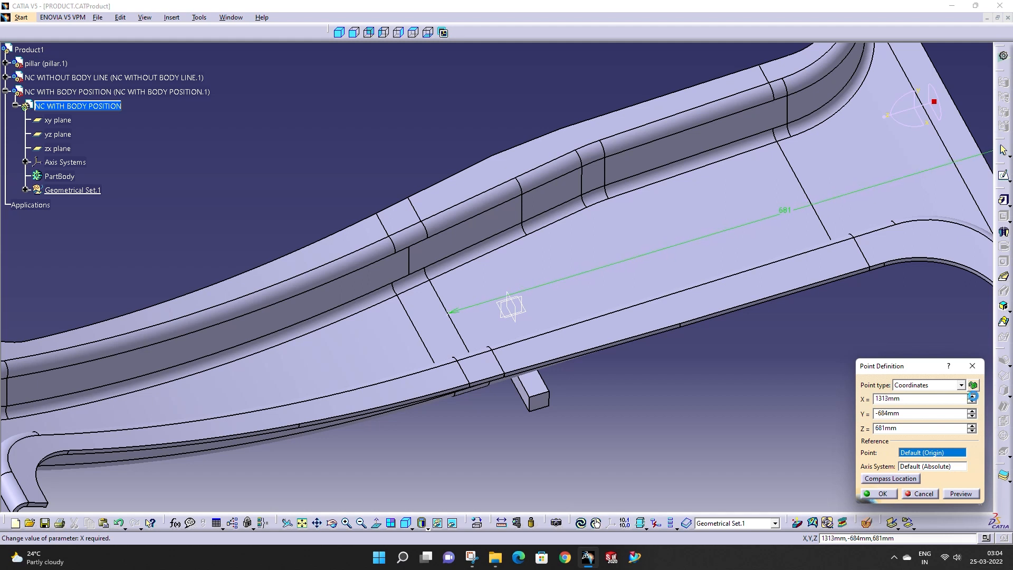
click(973, 395)
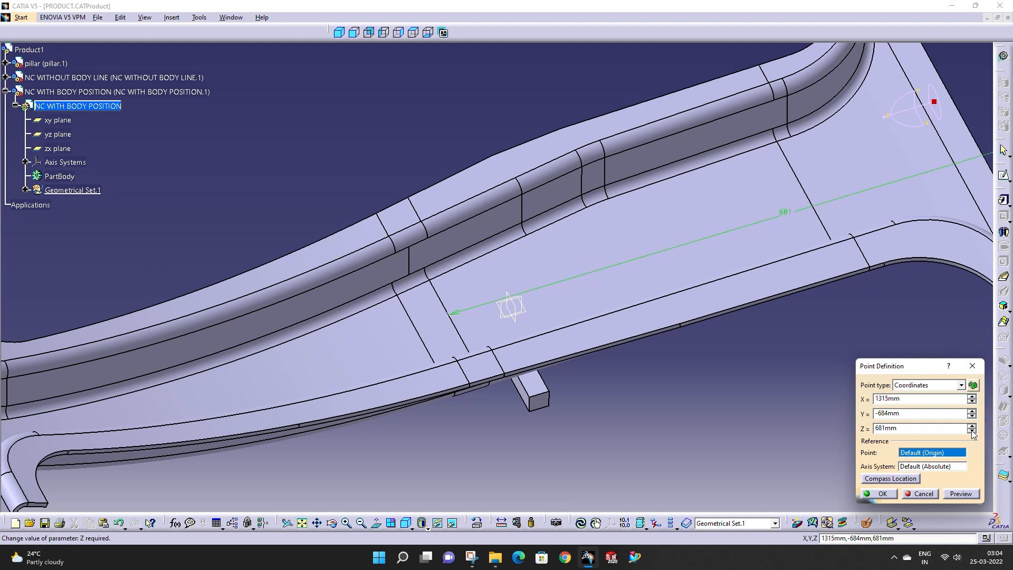
click(972, 431)
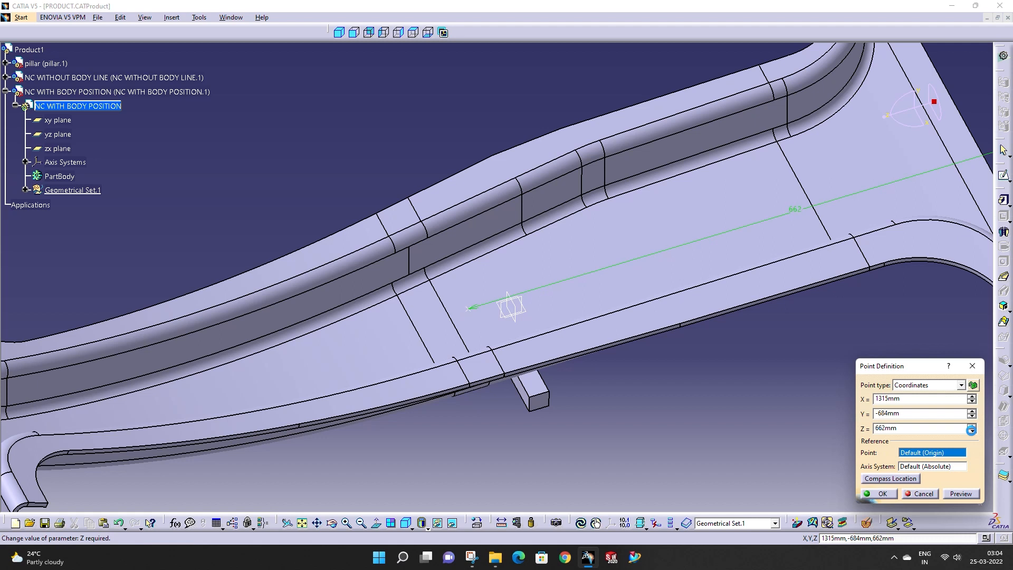
click(972, 431)
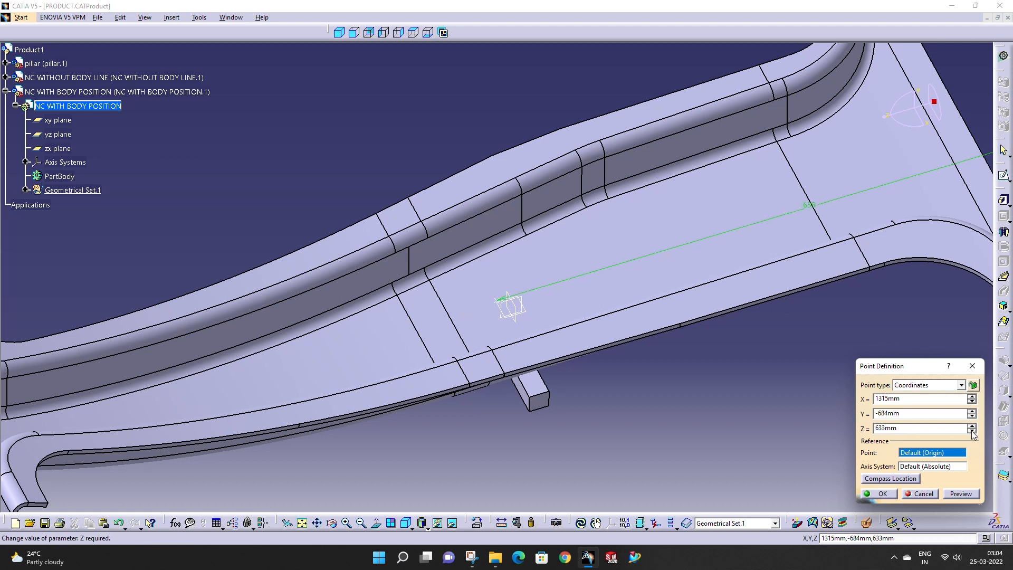
click(973, 431)
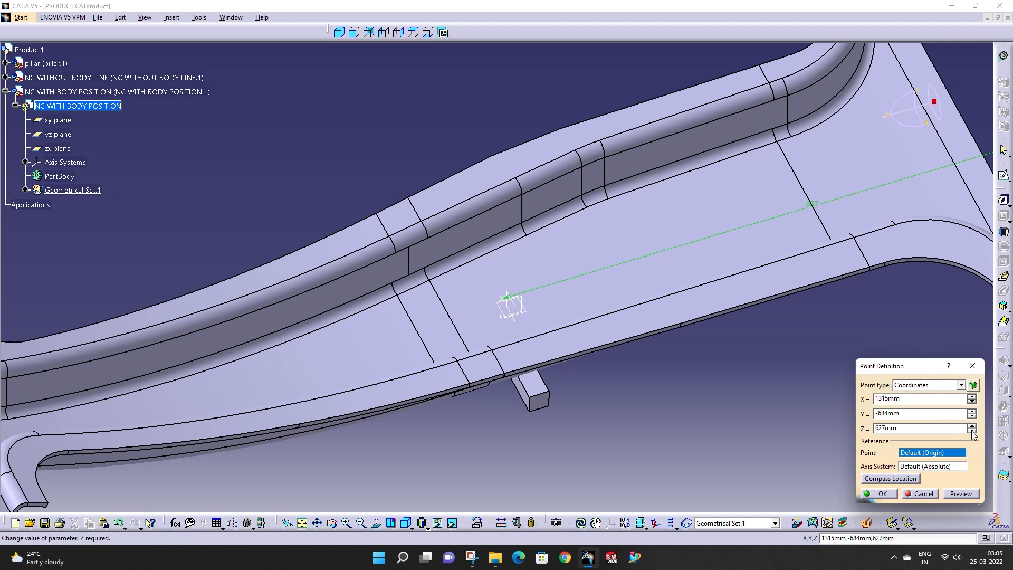
click(973, 431)
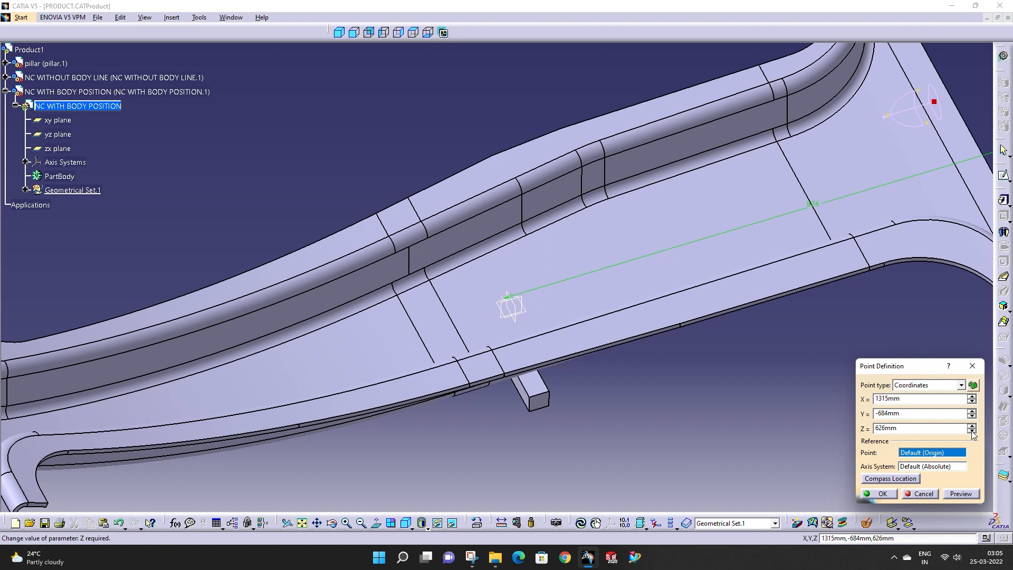
click(973, 430)
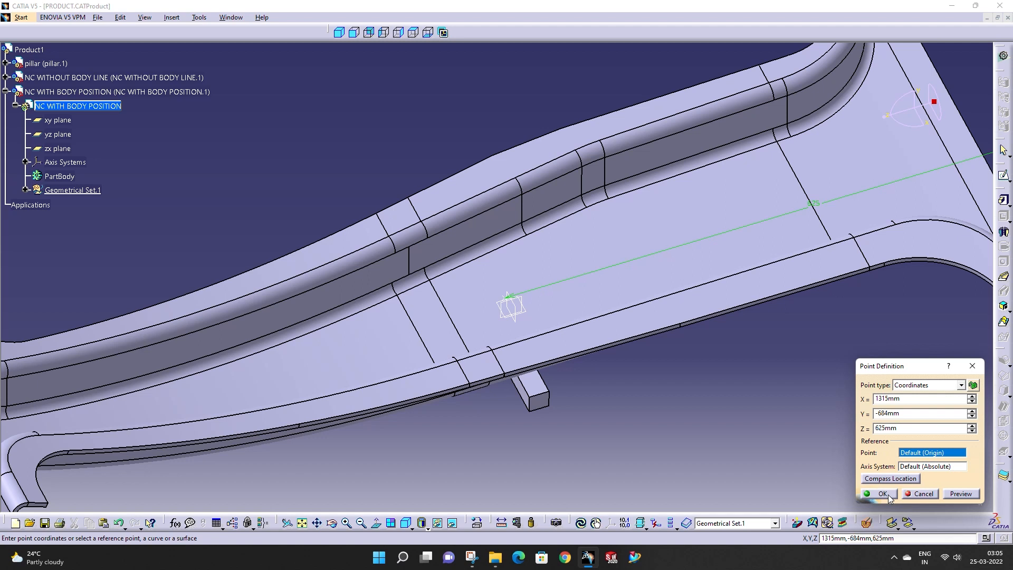
Step: Confirm Point.1 and the axis system, then begin a Pad feature
click(881, 494)
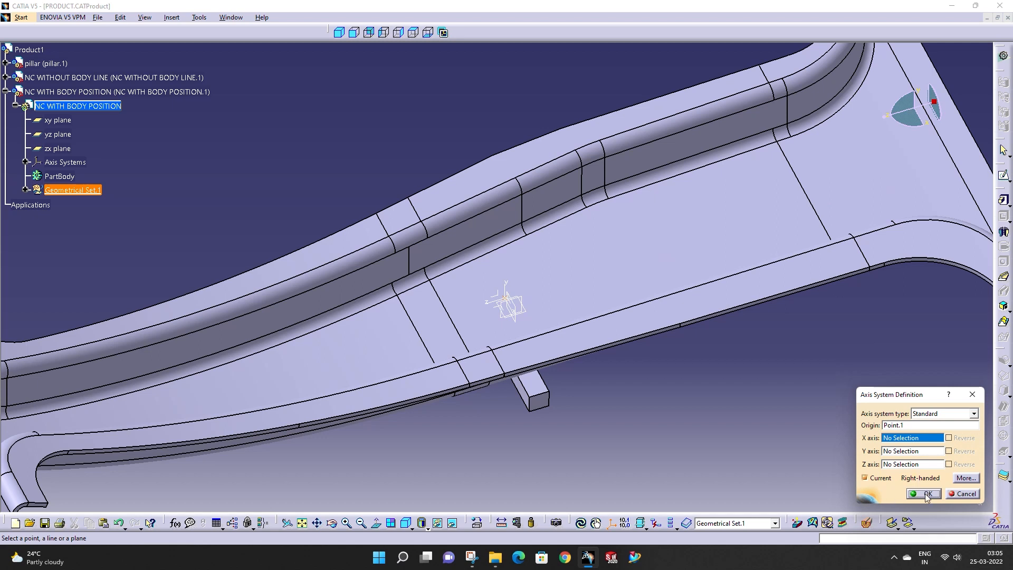
click(927, 494)
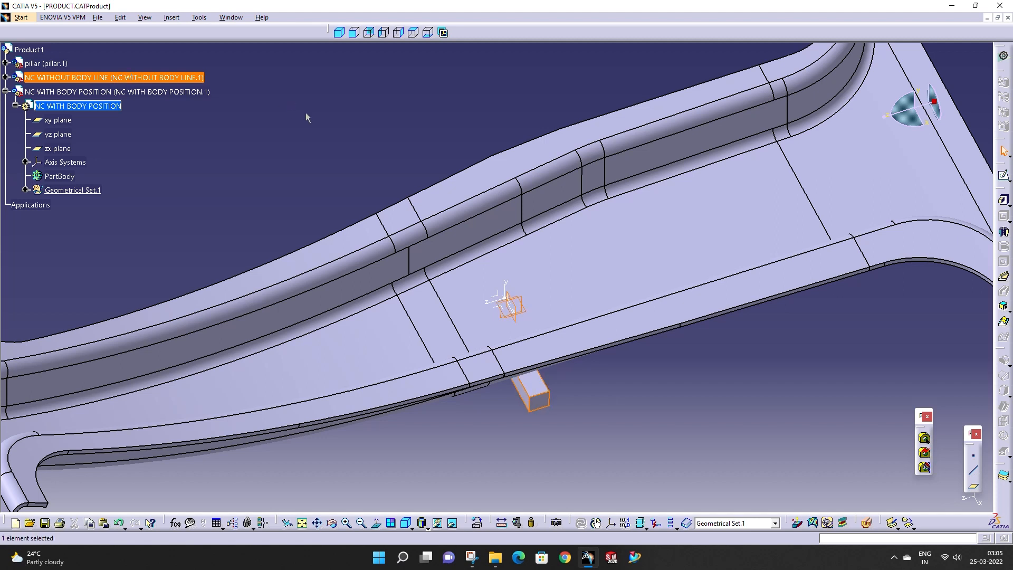
click(441, 139)
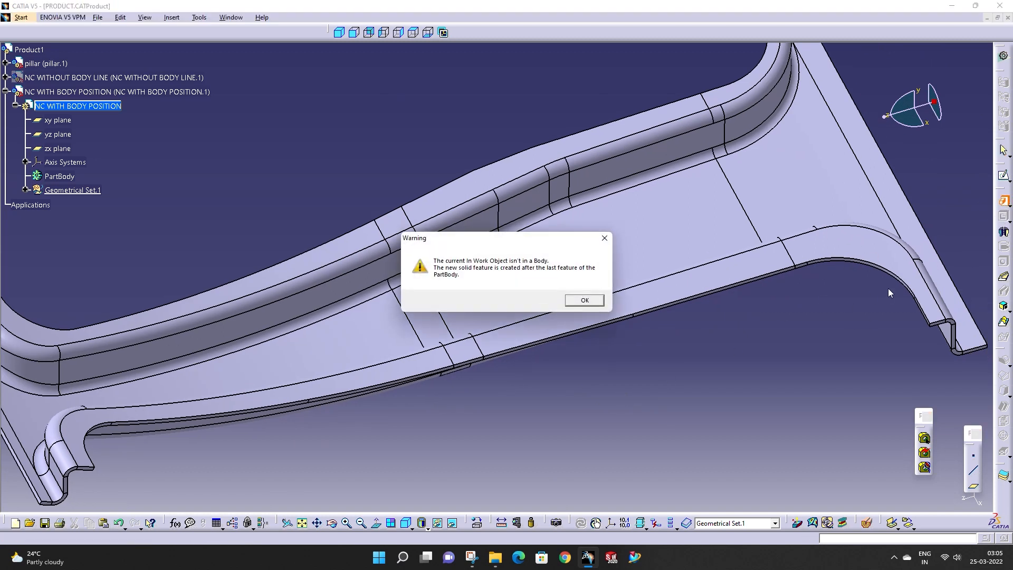
mouse_move(154, 192)
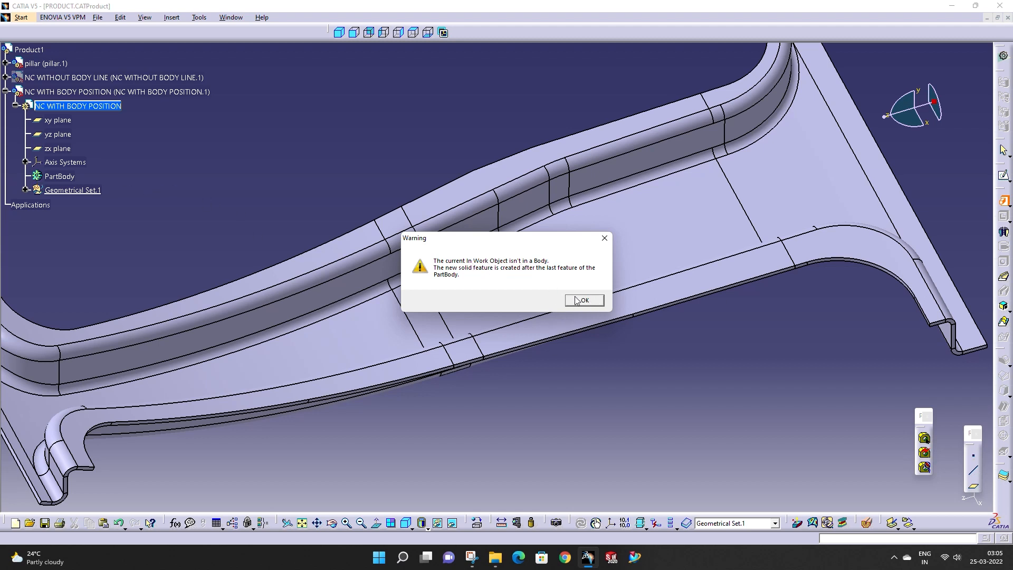
Step: Accept the In Work Object warning so Pad.1 can proceed
click(583, 301)
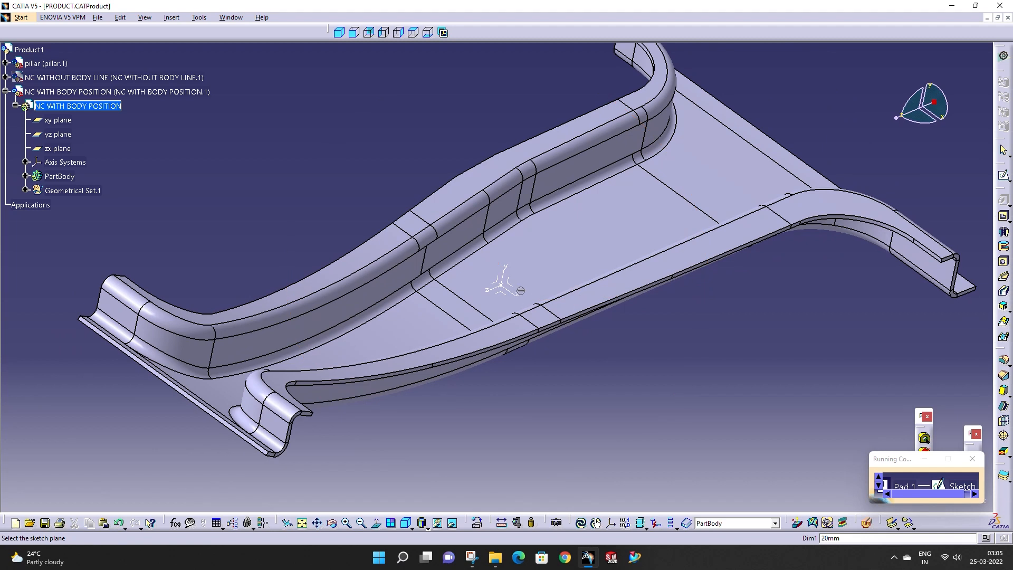
mouse_move(515, 289)
text(10)
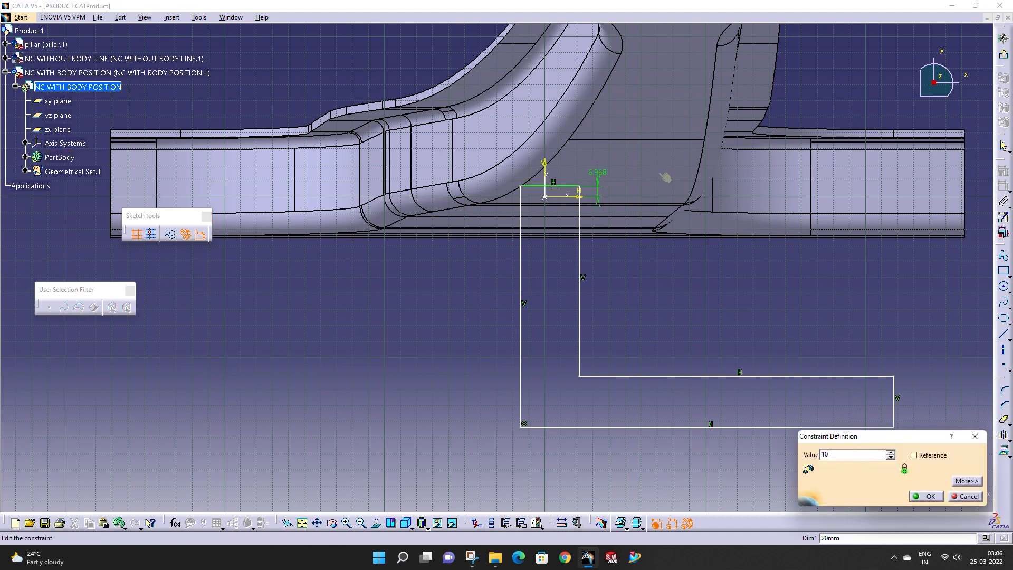
Step: Edit the L-profile sketch dimensions so the foot is 20 mm high and shortened
click(928, 496)
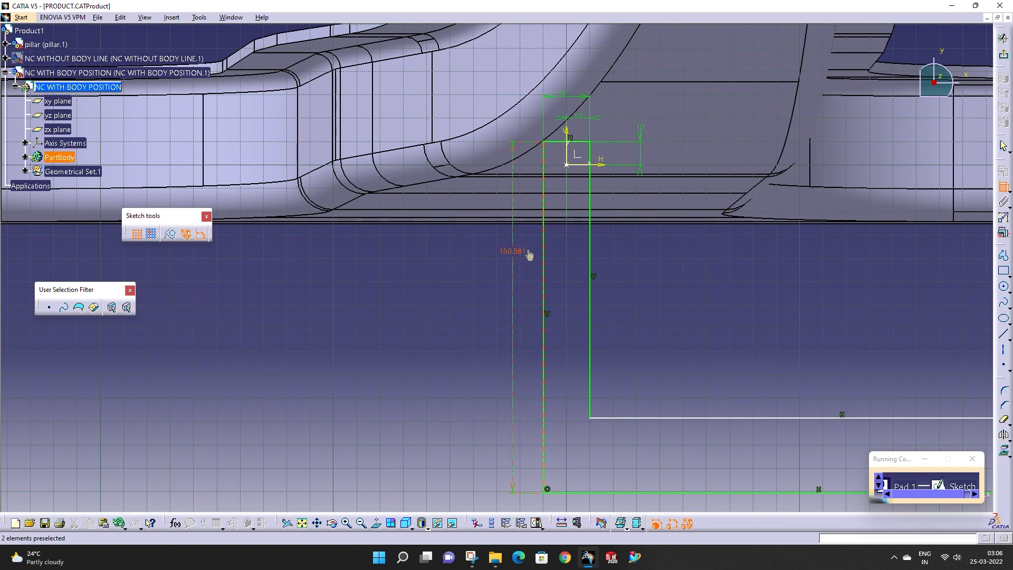
double_click(511, 251)
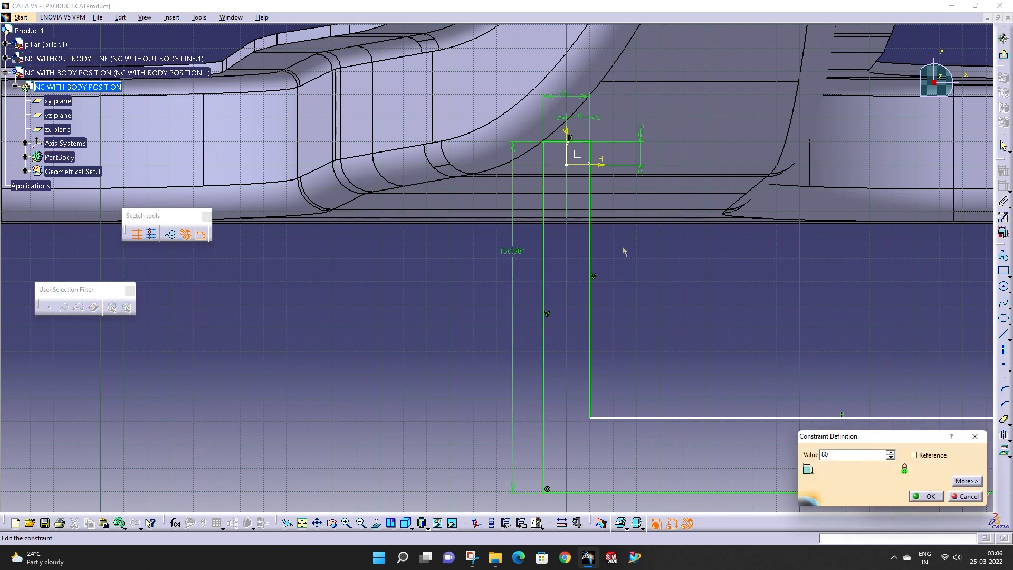
click(927, 496)
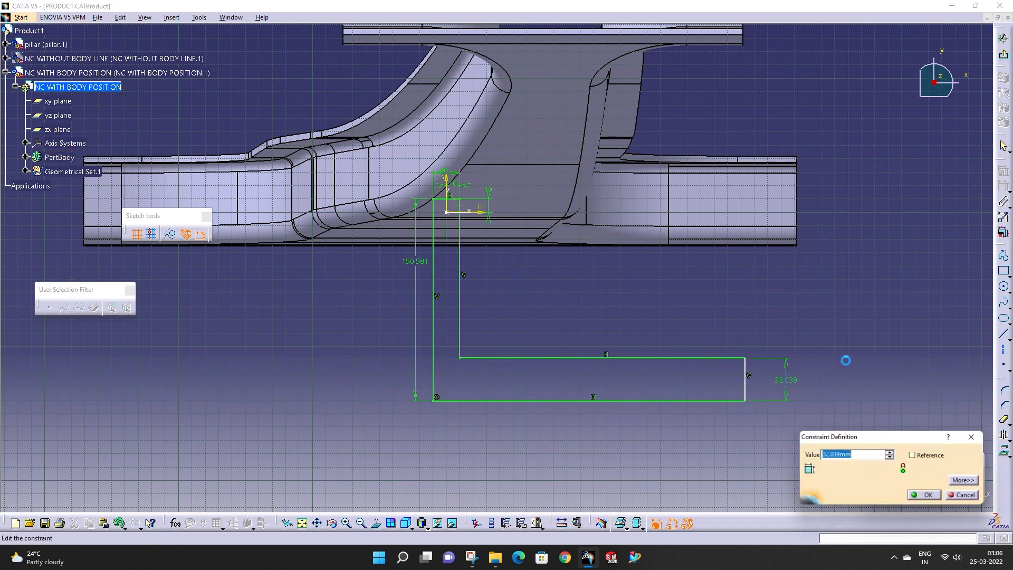
click(924, 494)
text(8)
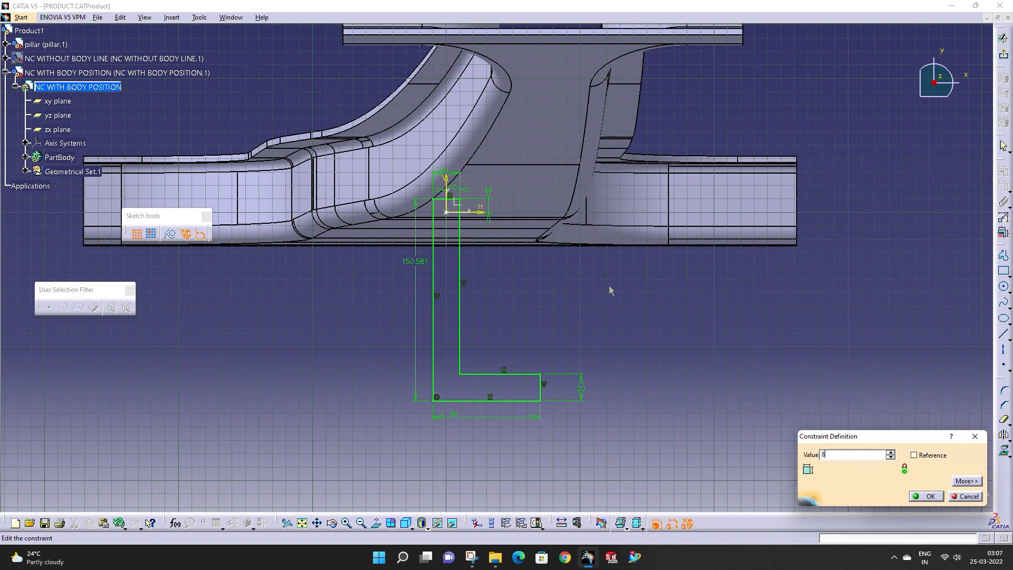
click(925, 496)
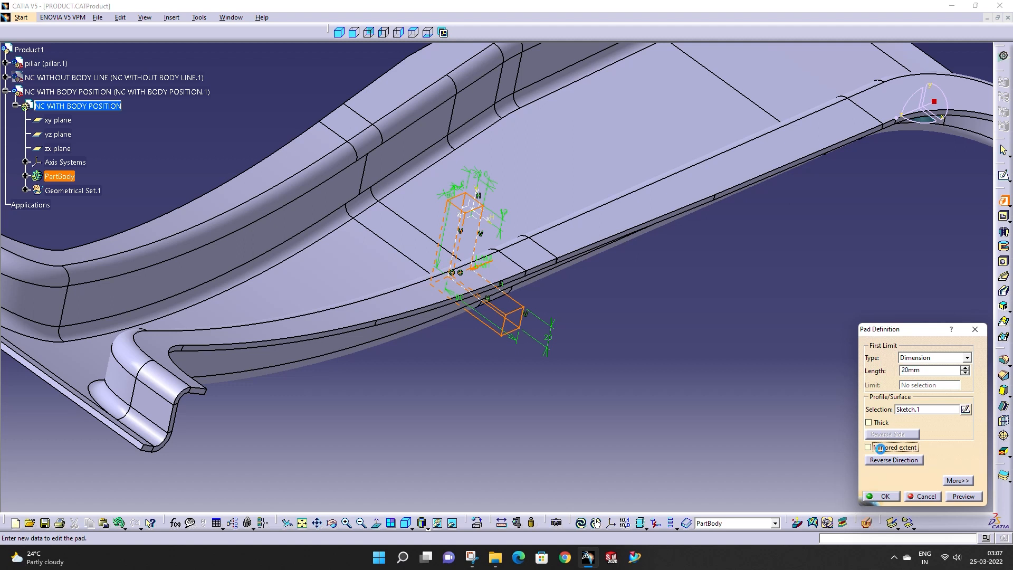
Step: Create Pad.1 from the L sketch, 10 mm with mirrored extent to both sides
click(869, 447)
text(10)
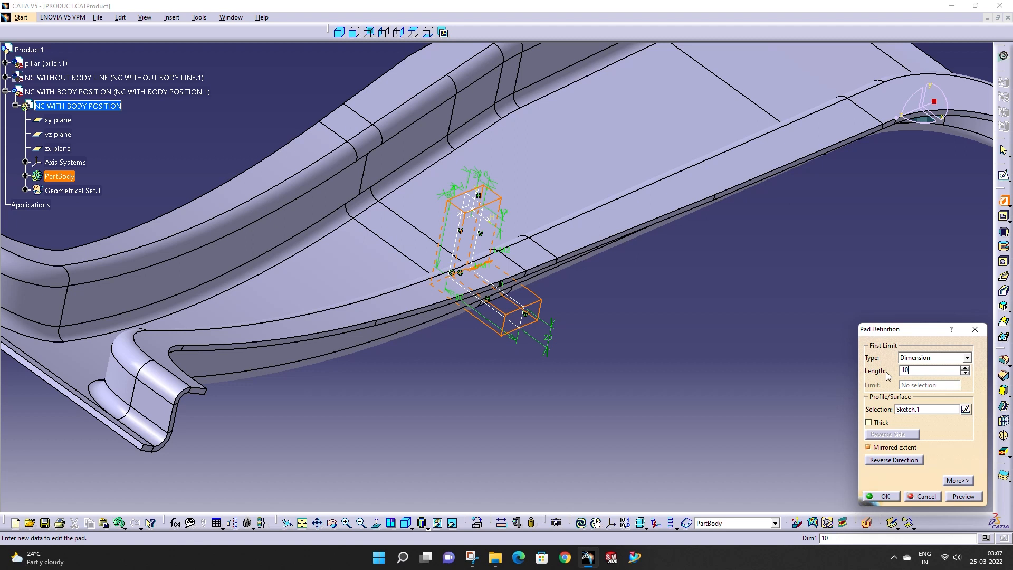
click(963, 497)
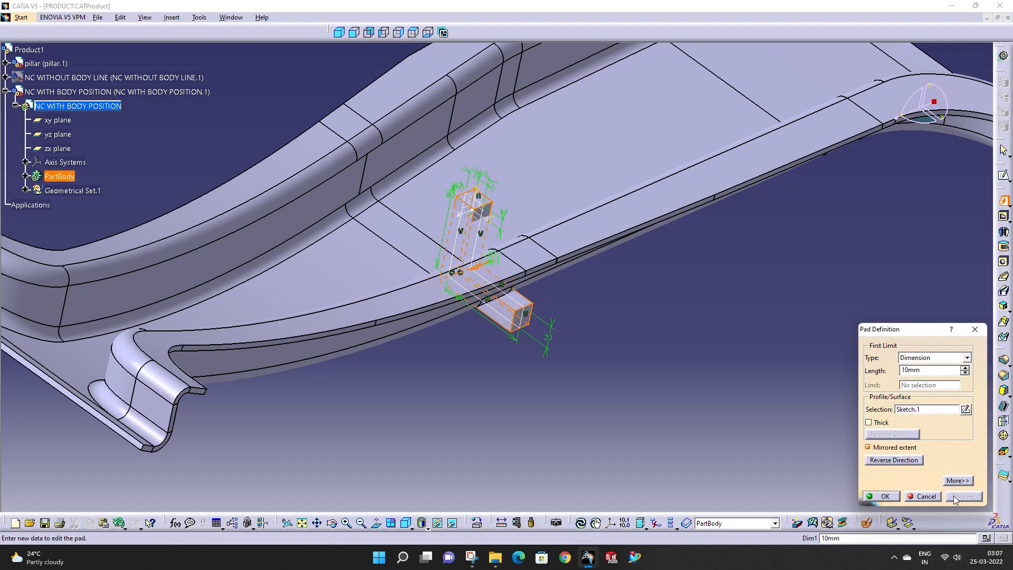
click(880, 497)
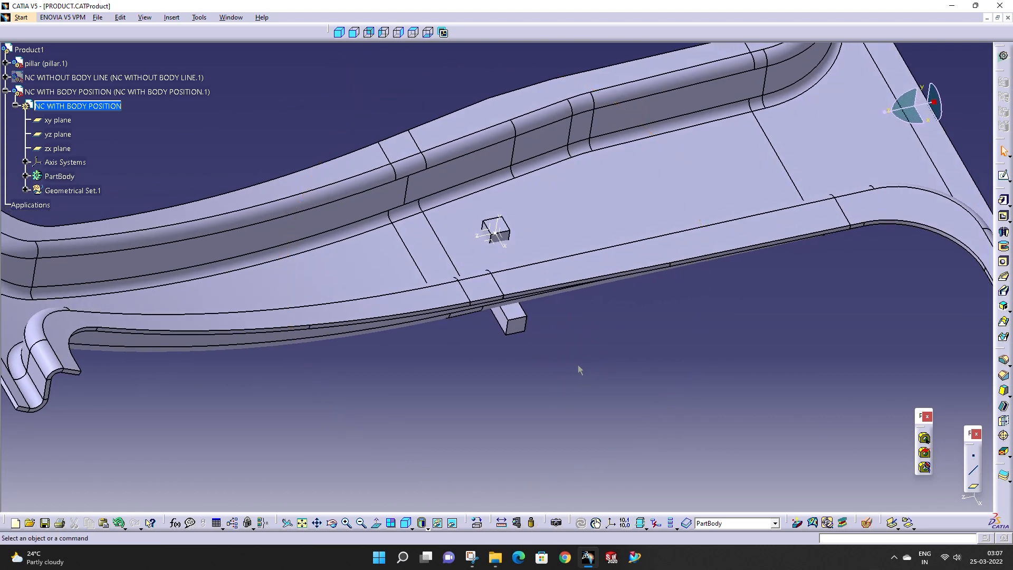
mouse_move(576, 342)
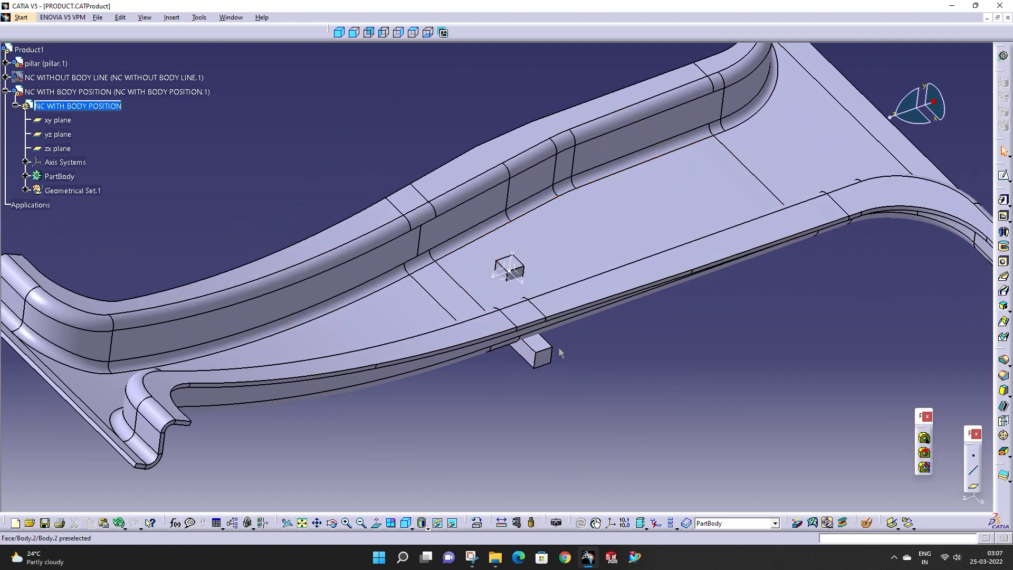
Step: Start a new axis system definition with Point.1 as origin
click(45, 64)
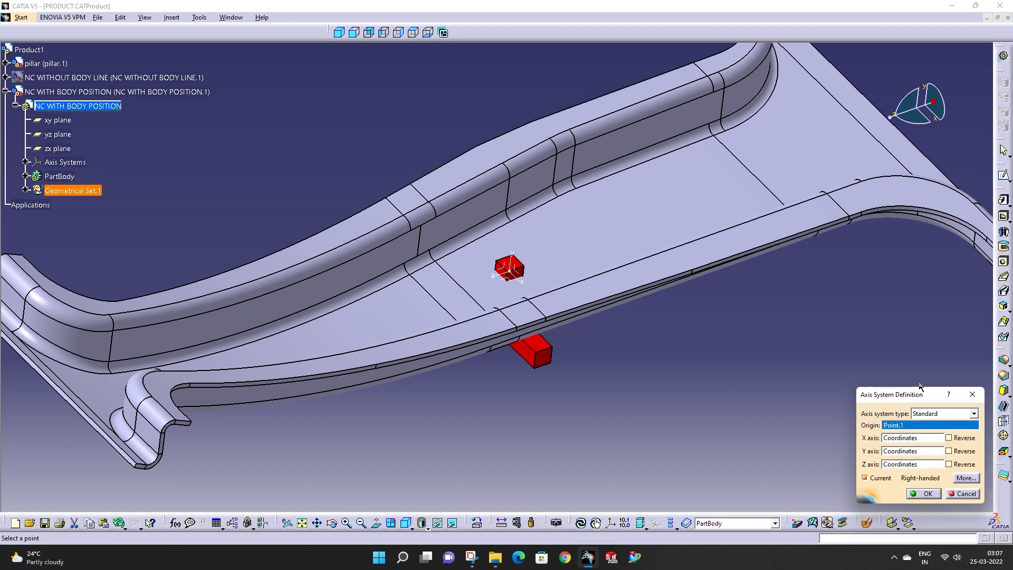
Step: Change Point.1's X coordinate from 1315 mm to 1300 mm
click(926, 493)
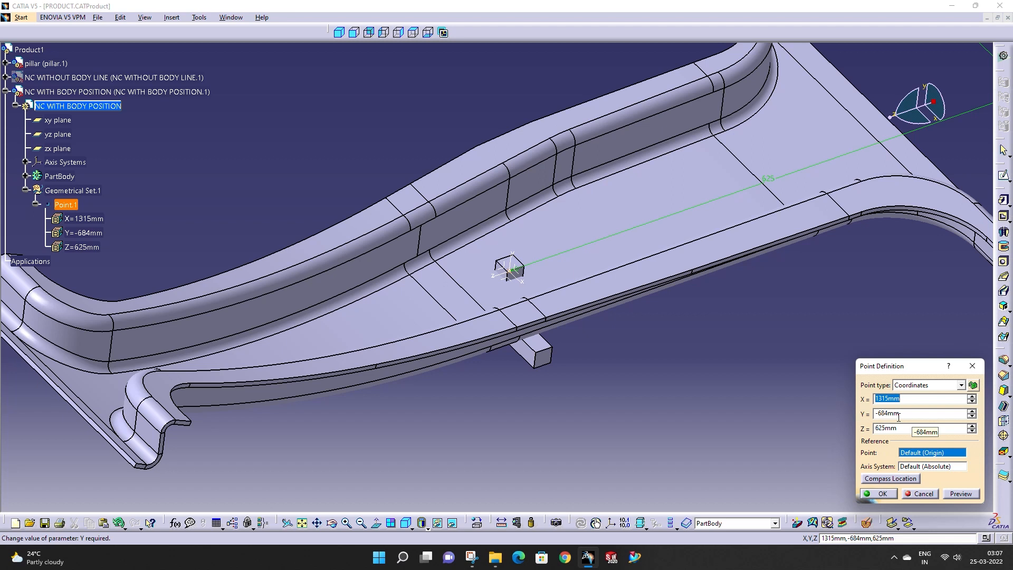
click(925, 398)
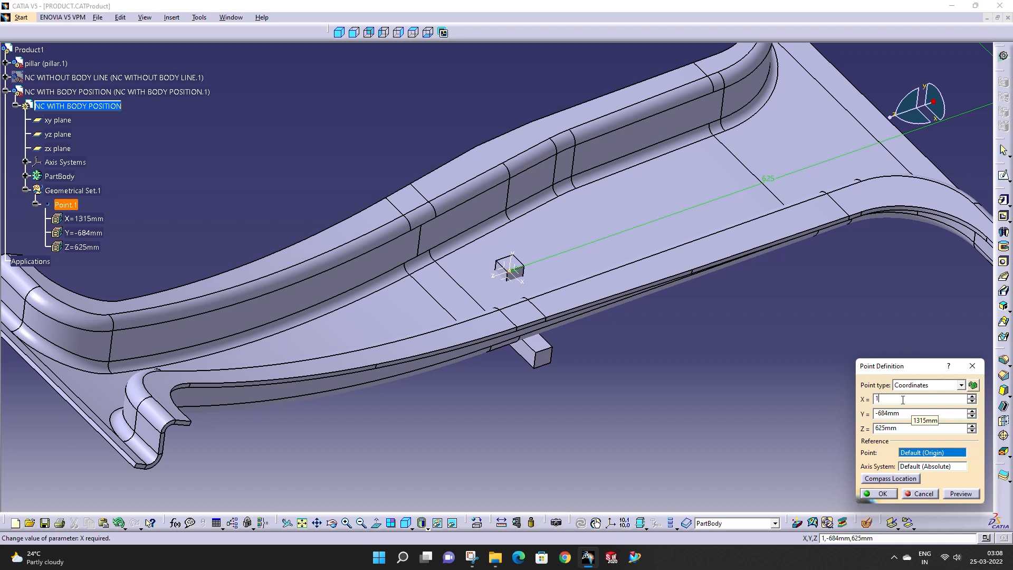
text(1300mm)
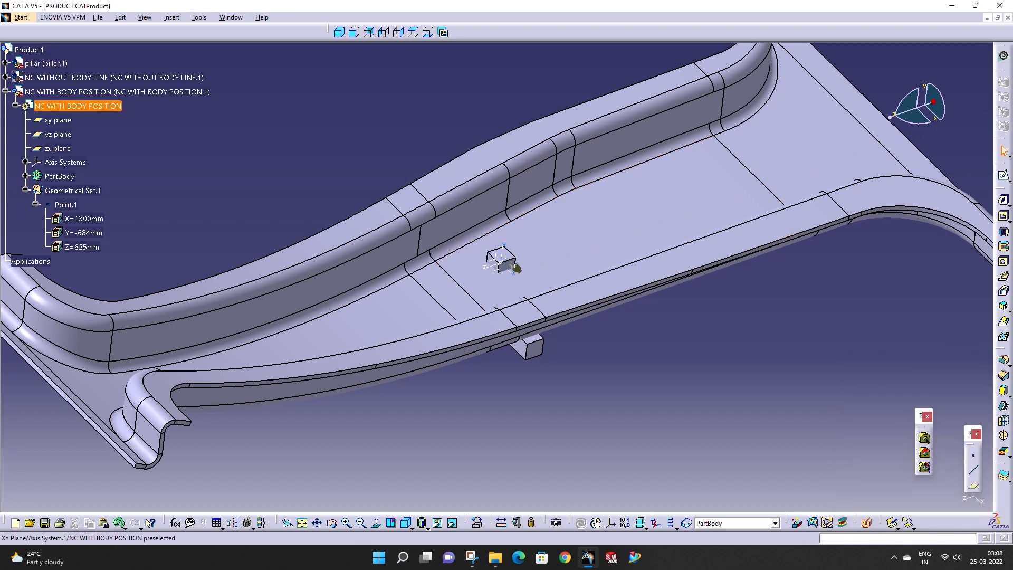
click(84, 232)
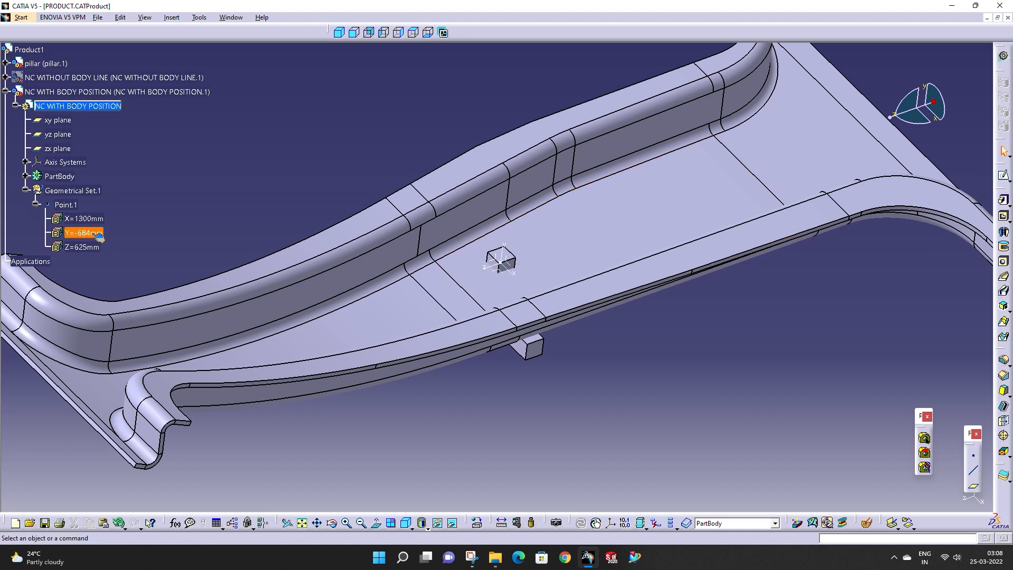
mouse_move(408, 247)
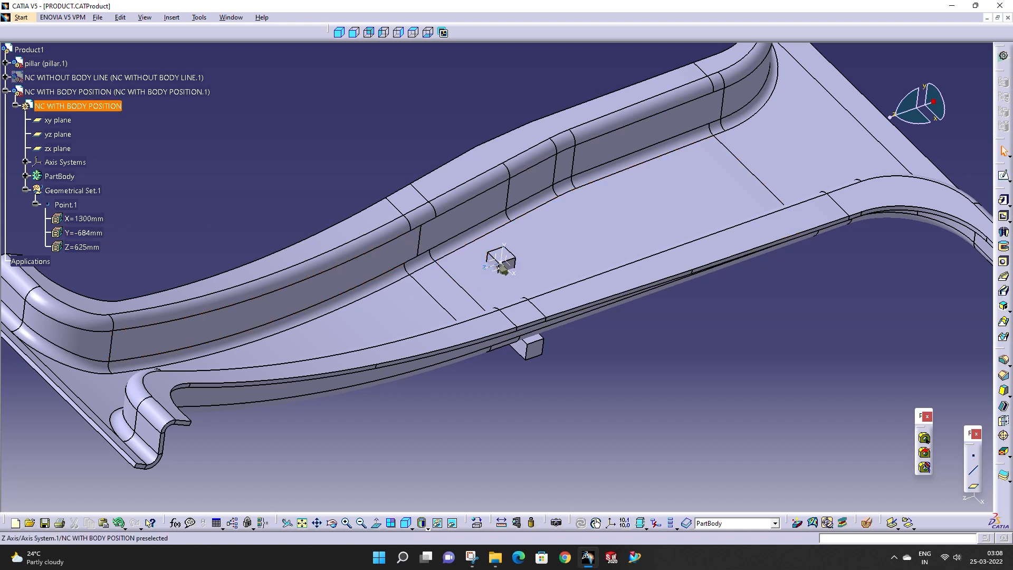
click(65, 205)
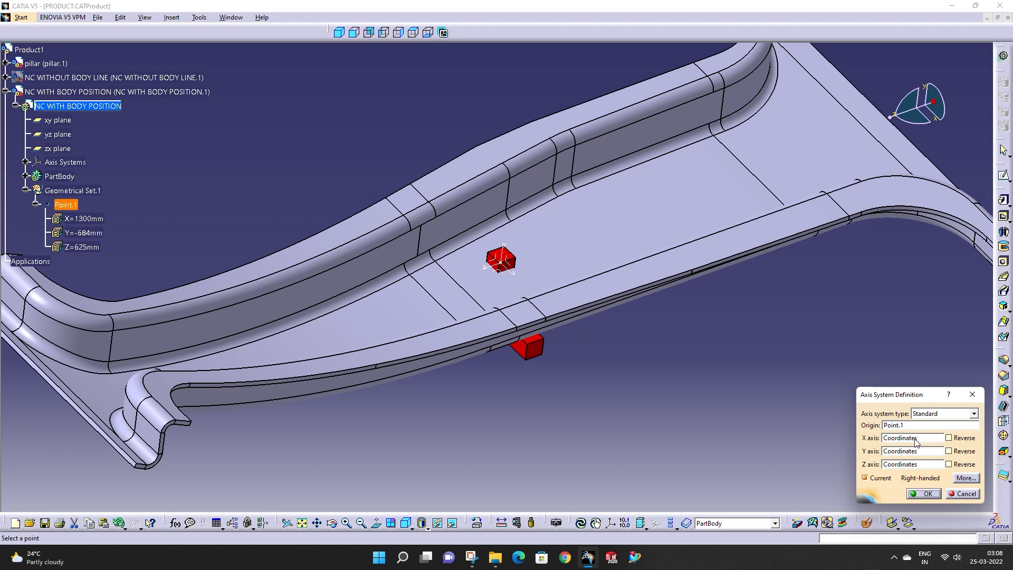
right_click(911, 437)
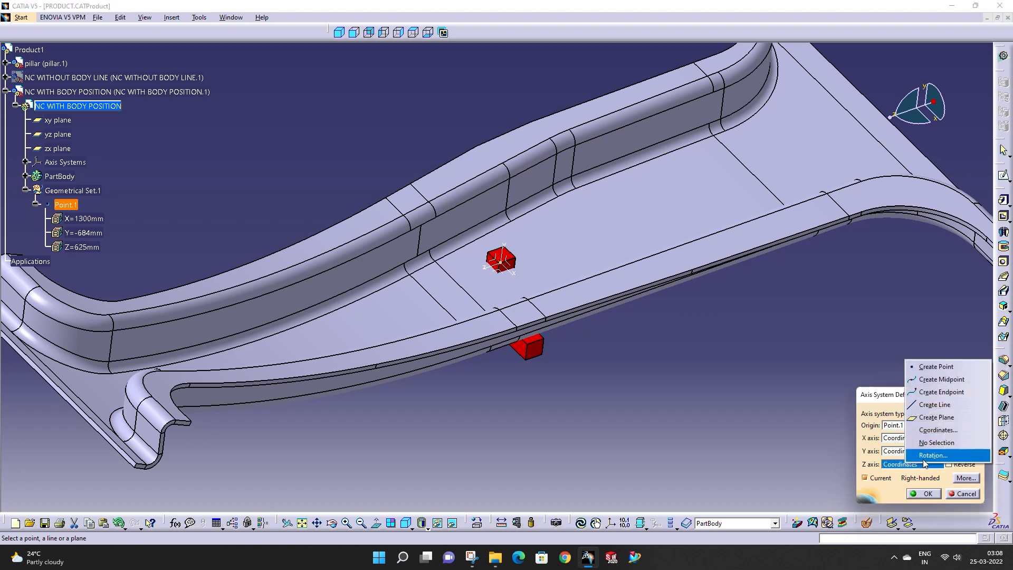
click(932, 455)
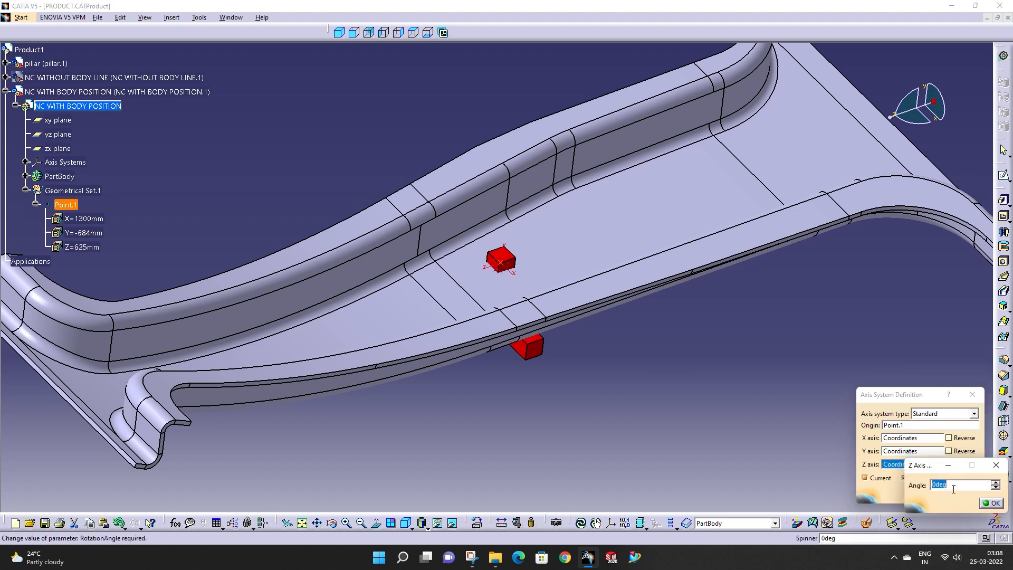
click(992, 502)
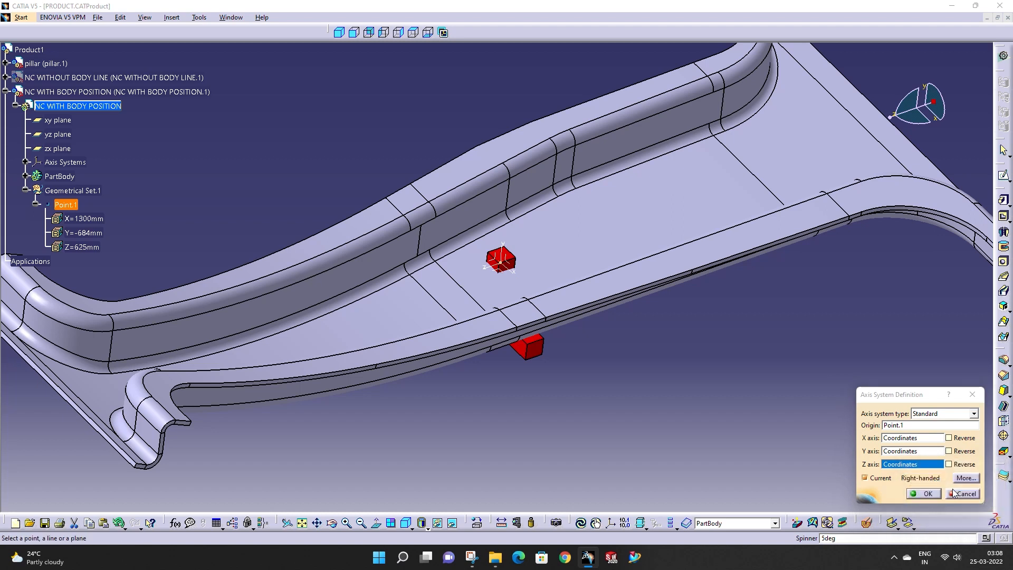
click(922, 494)
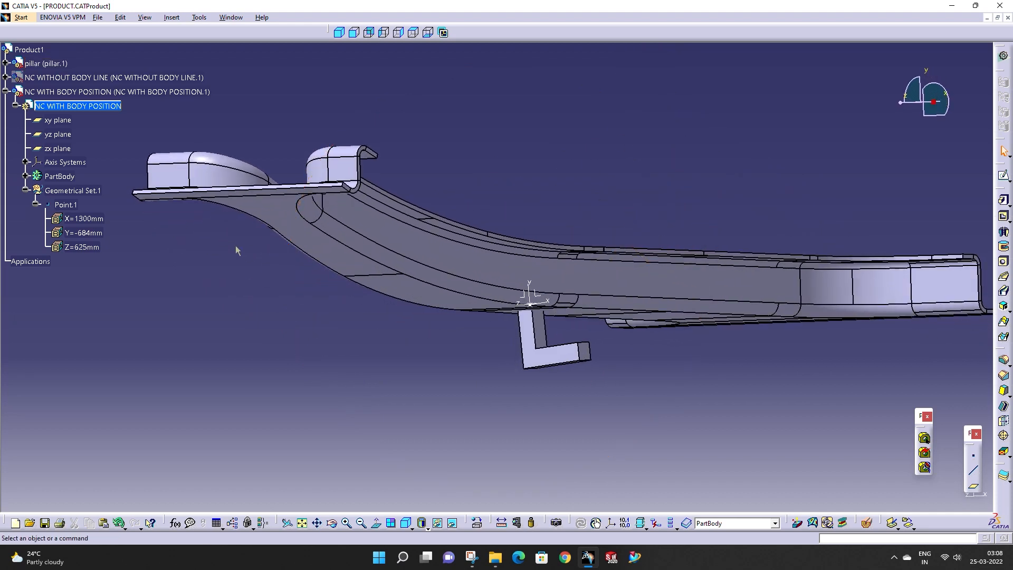
Step: In Generative Shape Design, extract the pillar face above the NC block as a surface
click(35, 190)
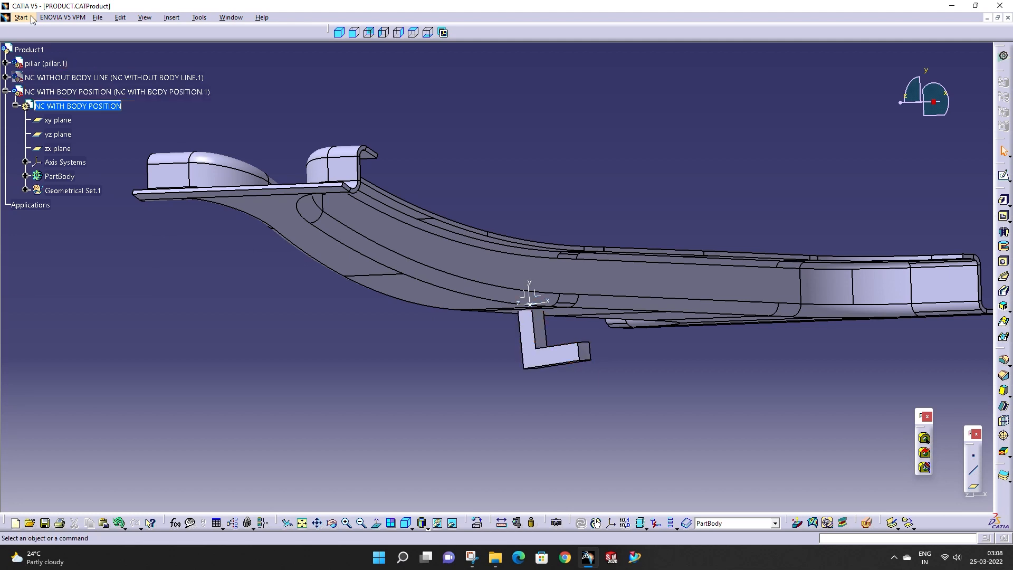
click(21, 17)
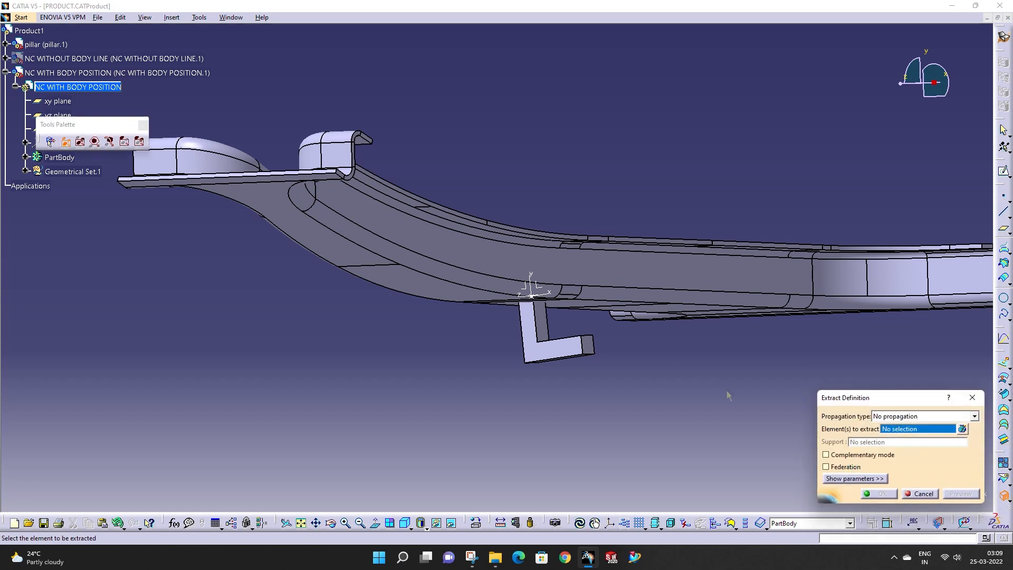
click(575, 298)
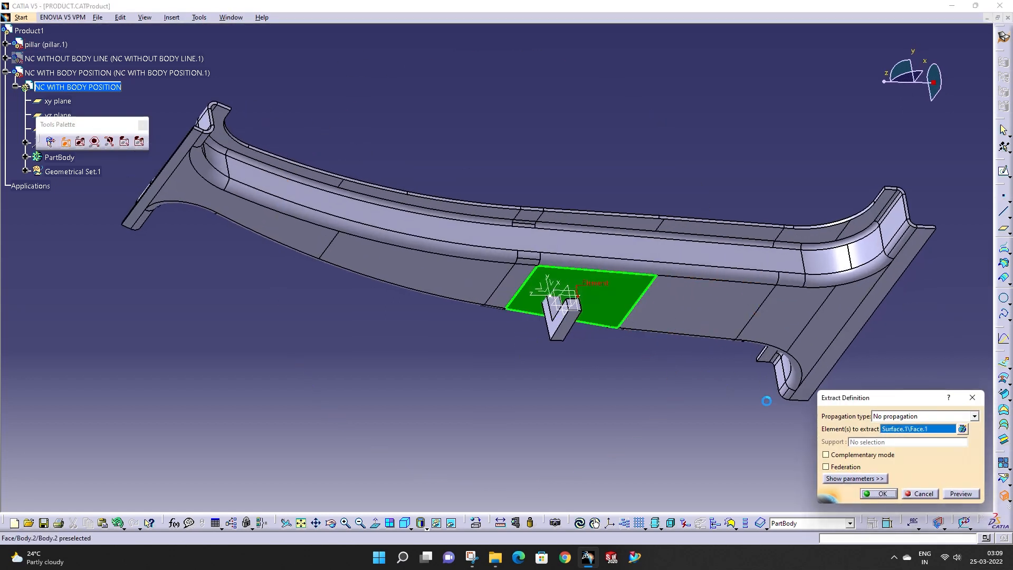
click(877, 493)
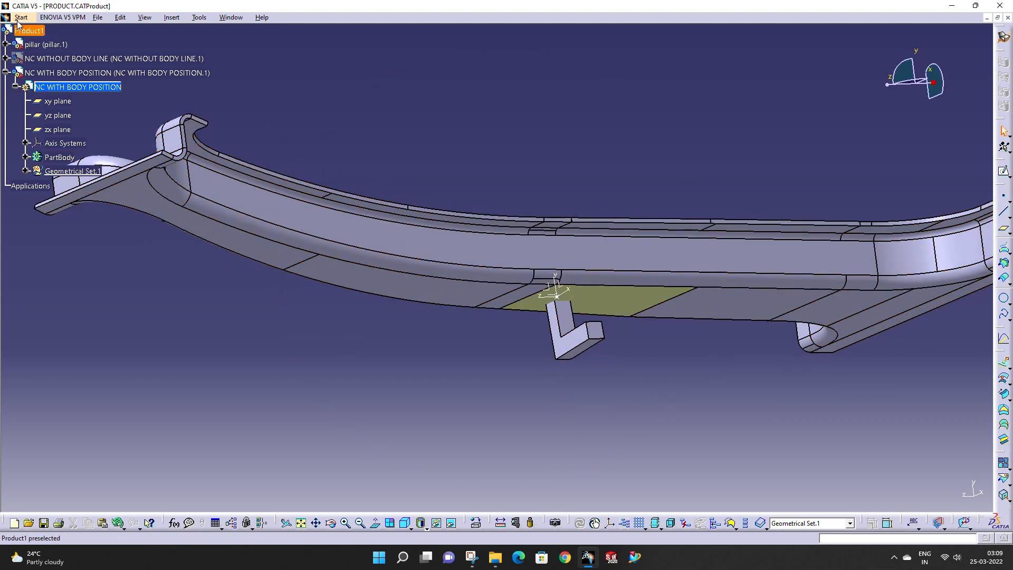
Step: Open NC WITH BODY POSITION.1 in its own window from the Product1 tree
click(21, 17)
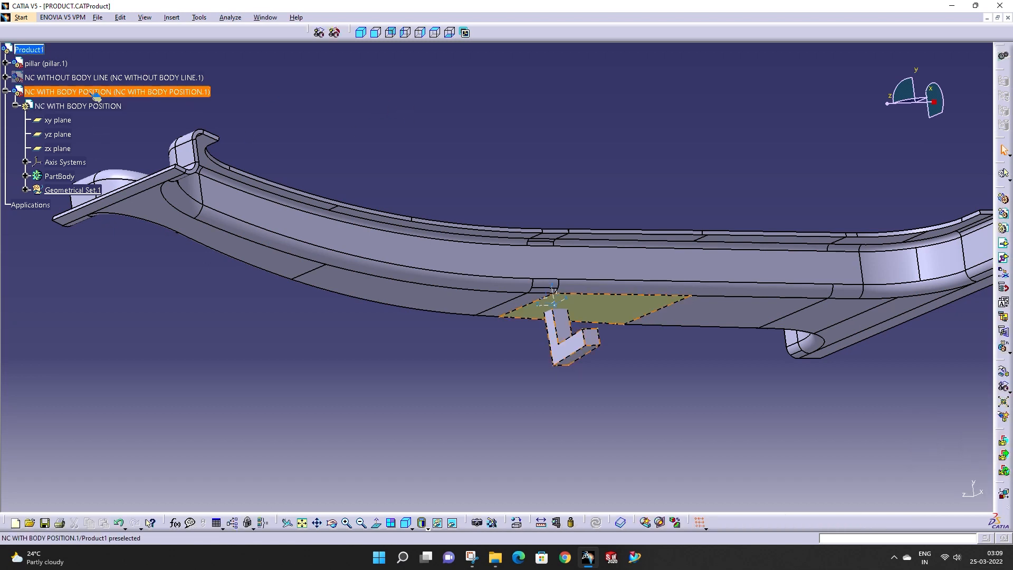
right_click(117, 91)
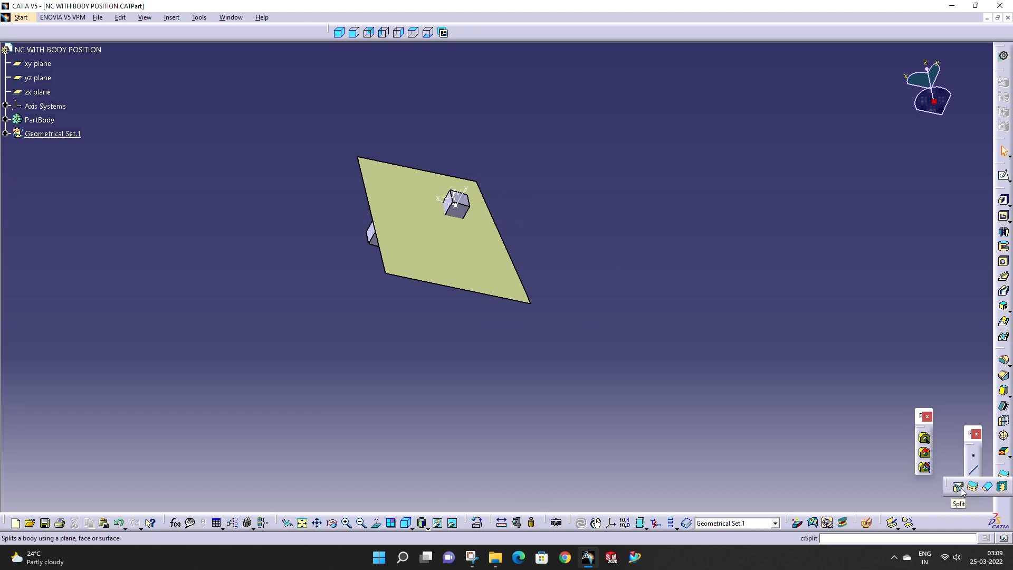
Step: Split the NC block using Extract.1 as the splitting element
click(958, 486)
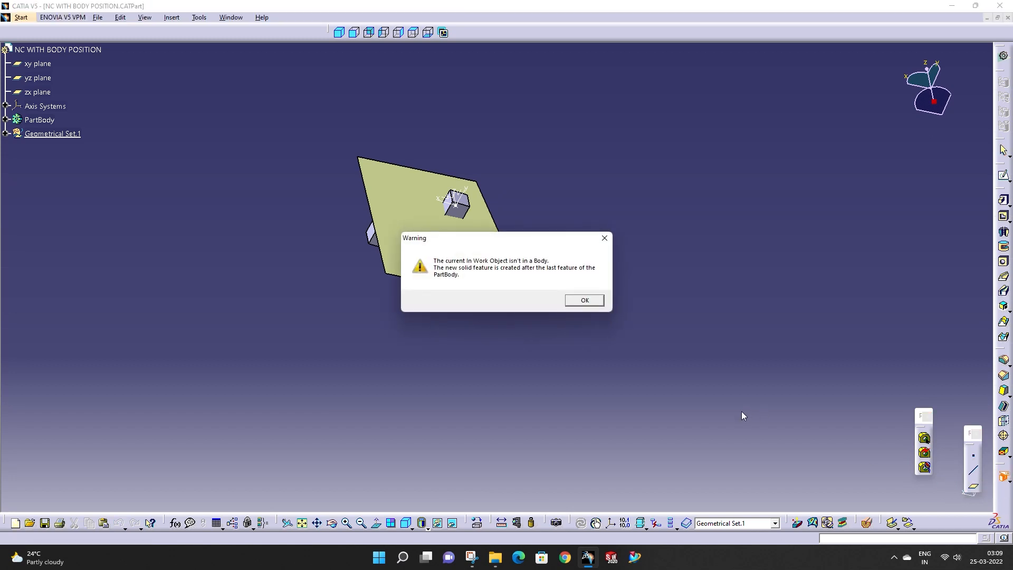
click(583, 300)
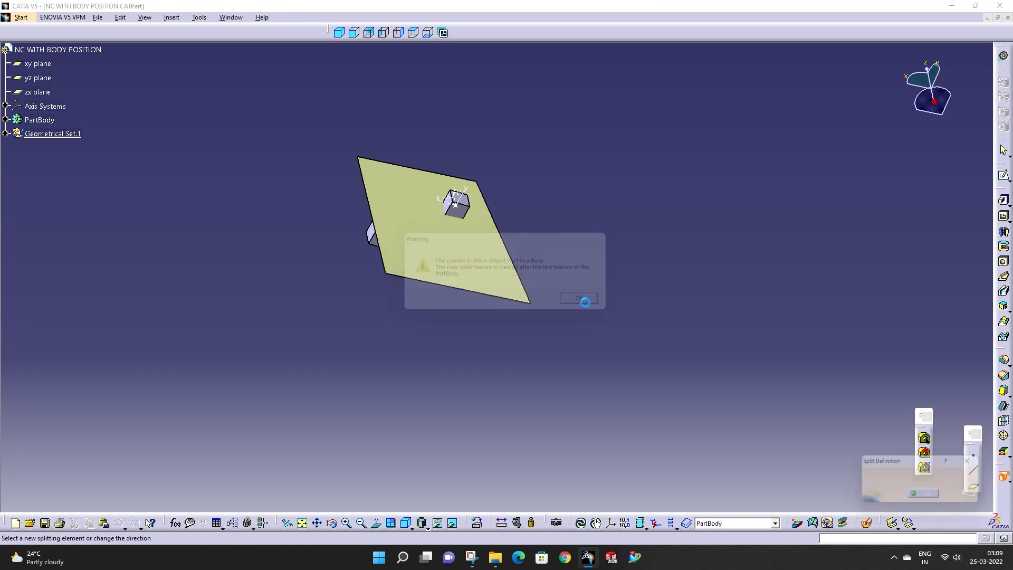
click(578, 298)
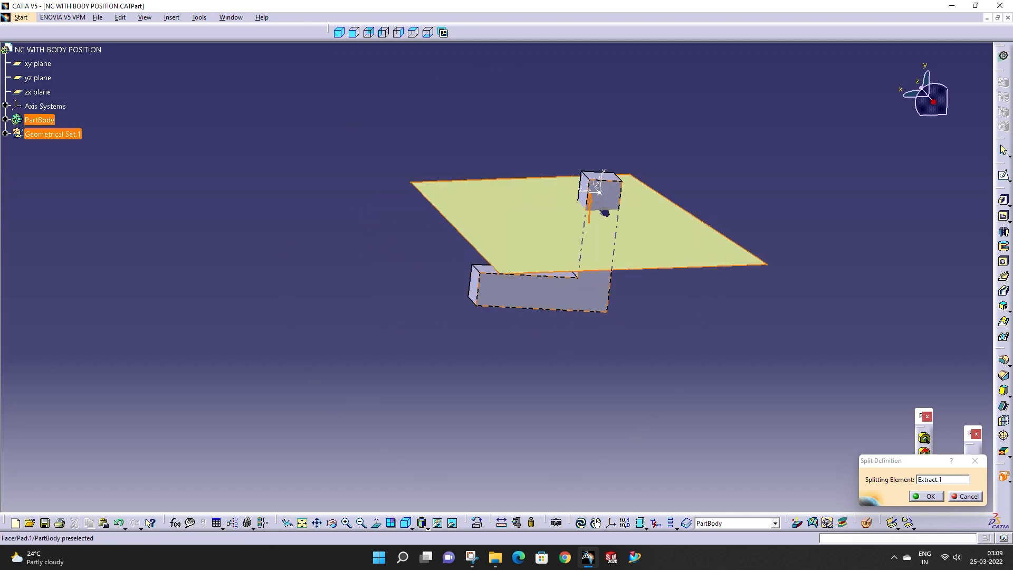
mouse_move(596, 224)
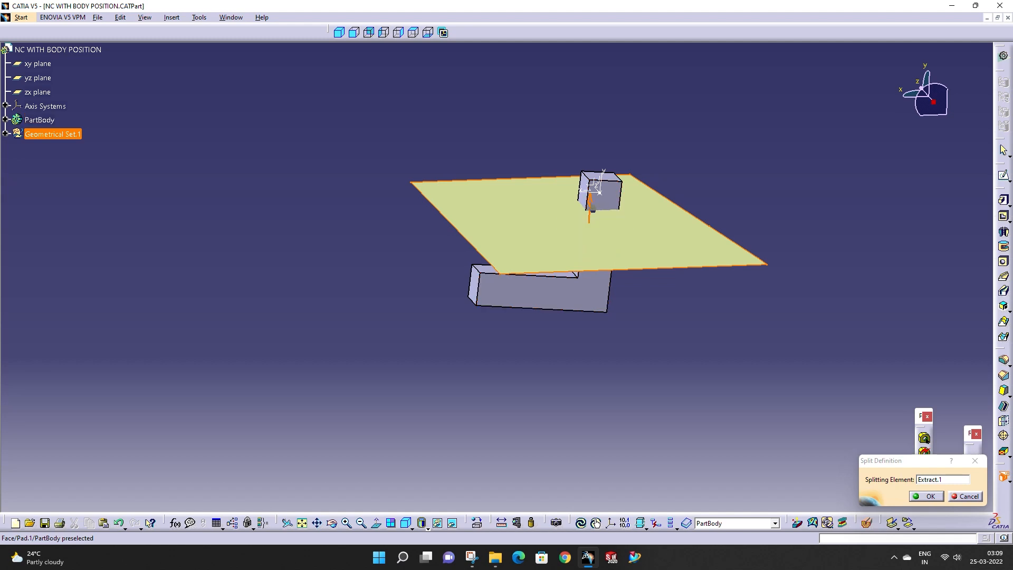
mouse_move(591, 191)
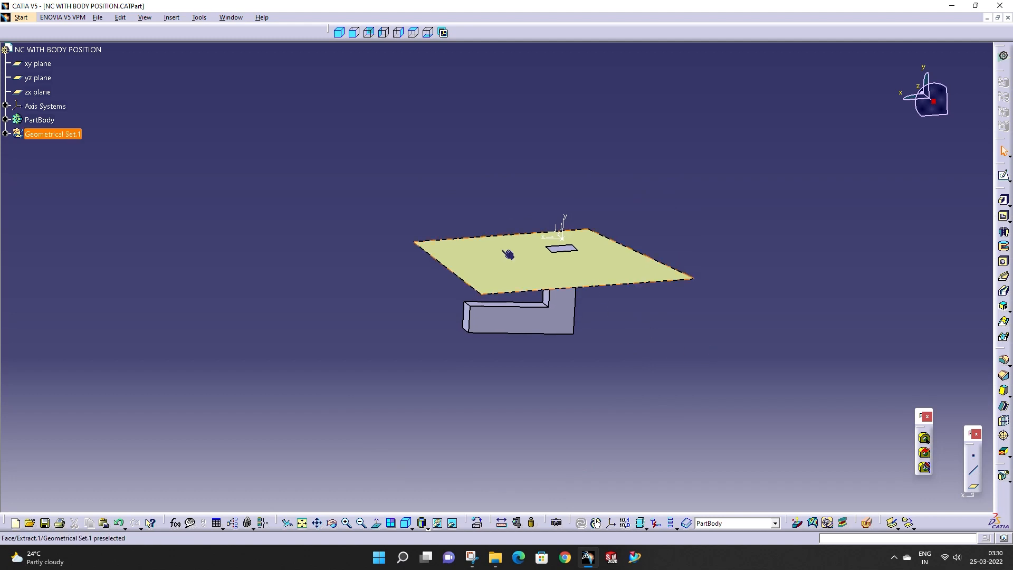
Step: Close the trimmed part, saving changes, to return to the Product1 assembly
click(7, 134)
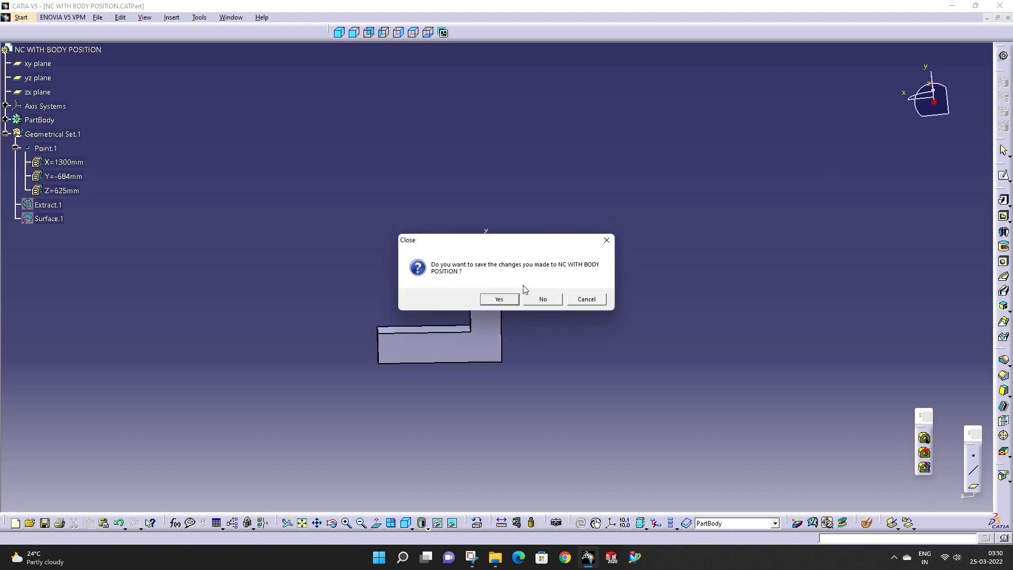
click(498, 299)
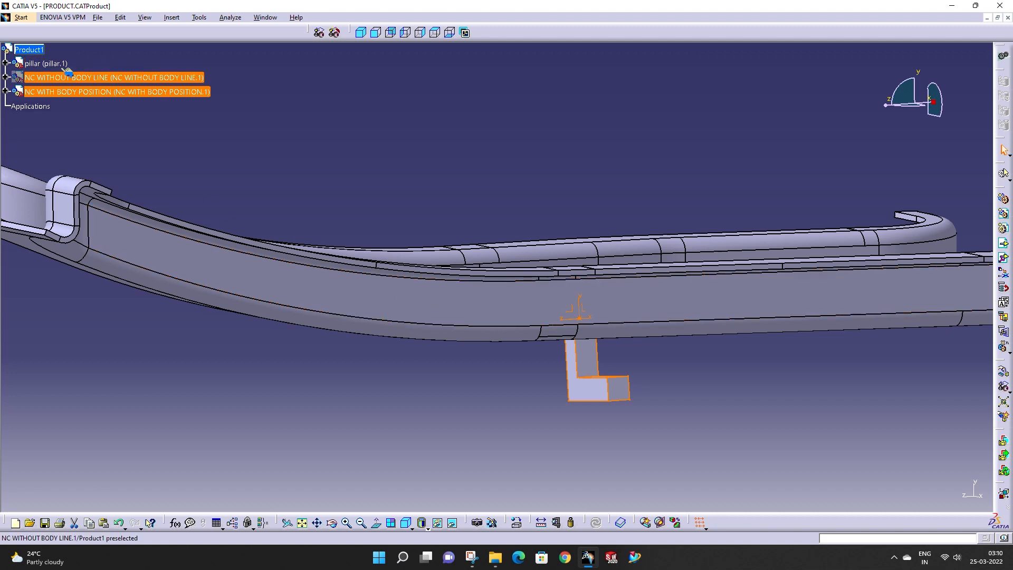
Step: Select NC WITHOUT BODY LINE and NC WITH BODY POSITION and delete them from the assembly
click(114, 77)
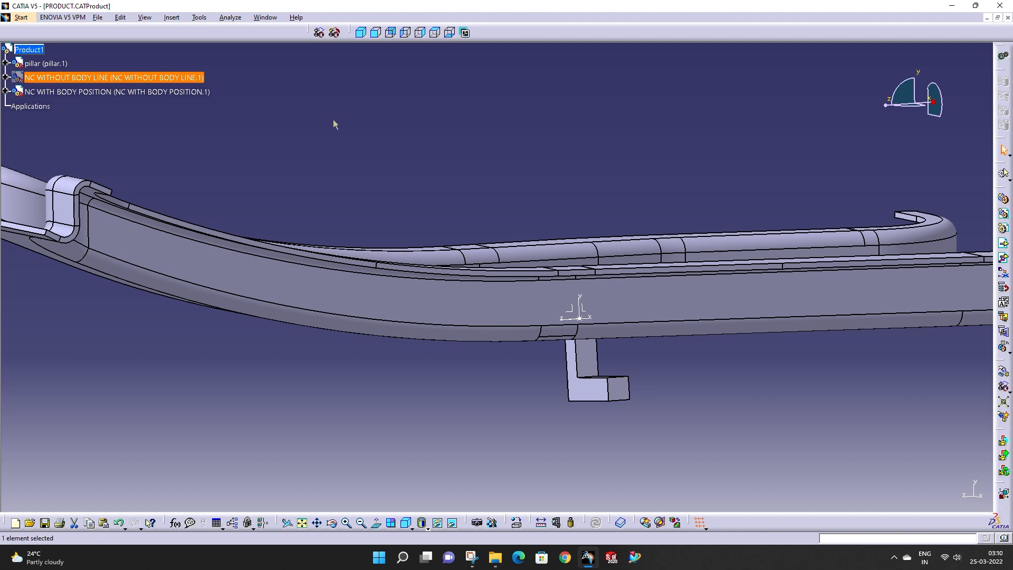
click(116, 91)
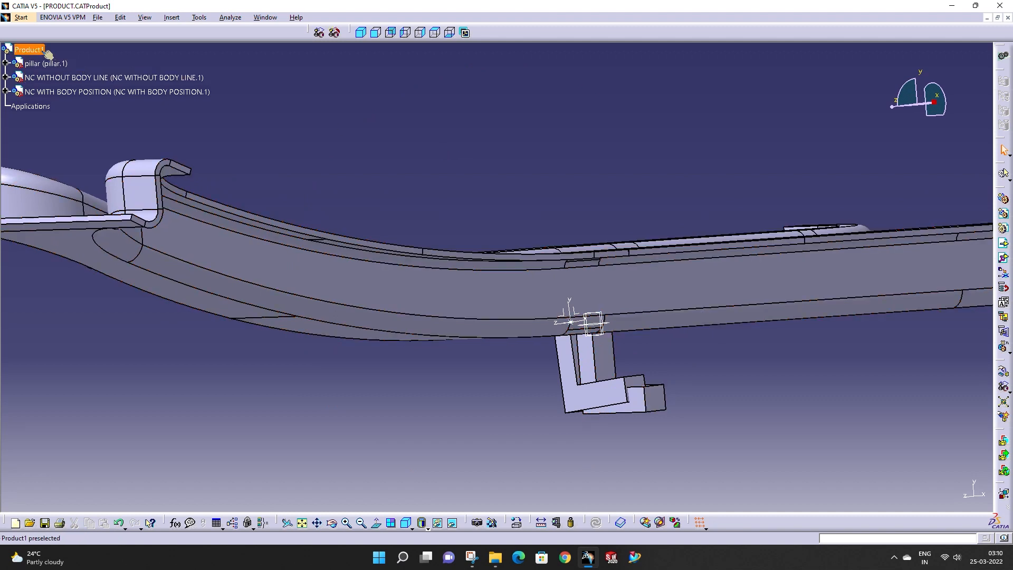
click(115, 77)
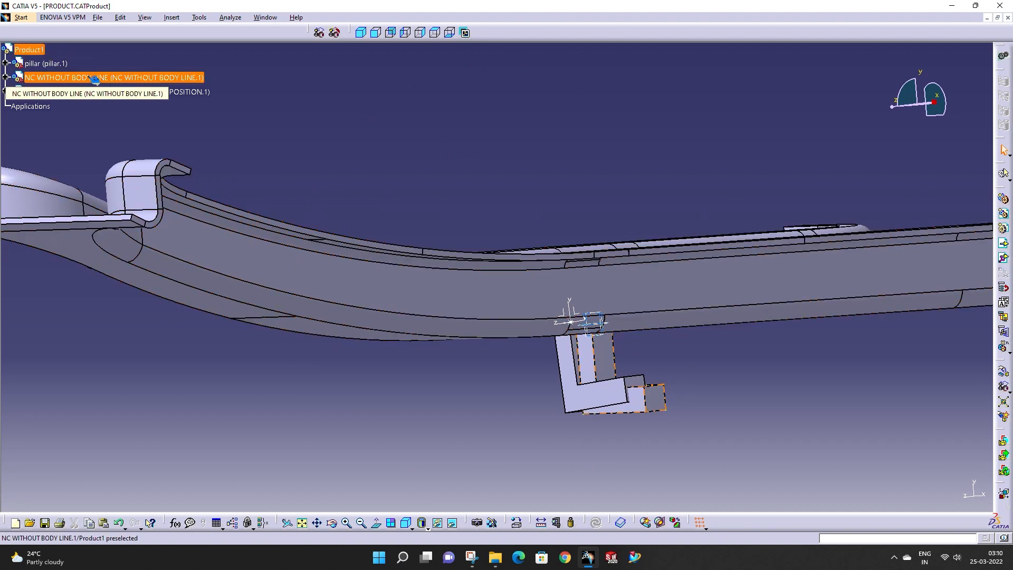
click(116, 91)
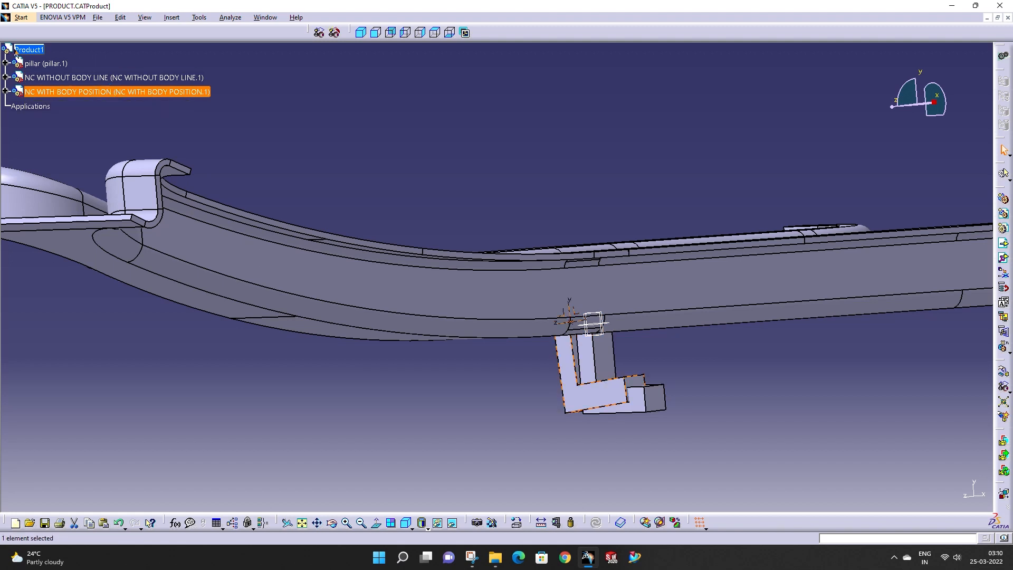
click(113, 77)
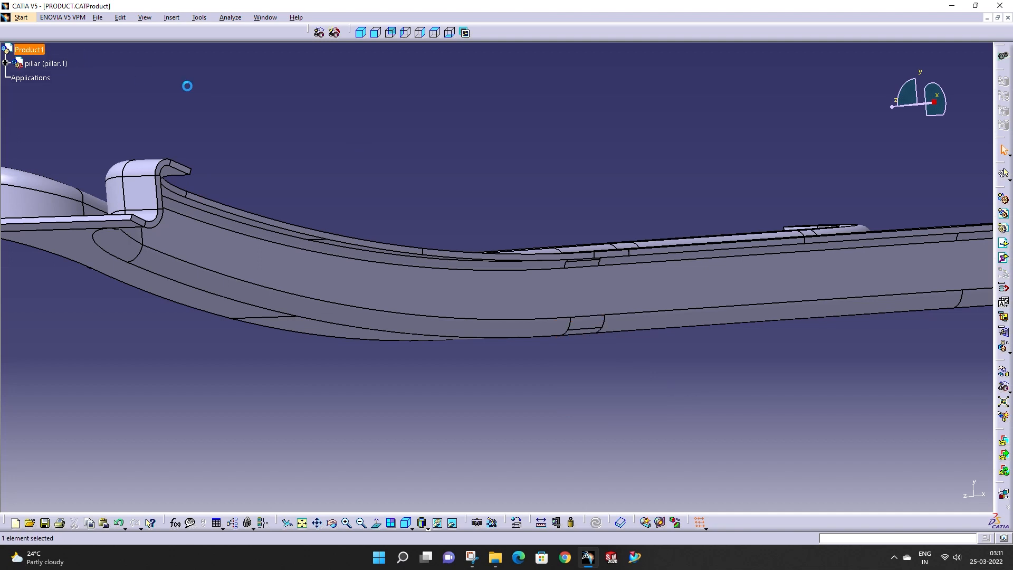
Step: Insert the saved NC WITH BODY POSITION as an existing component under Product1
right_click(28, 49)
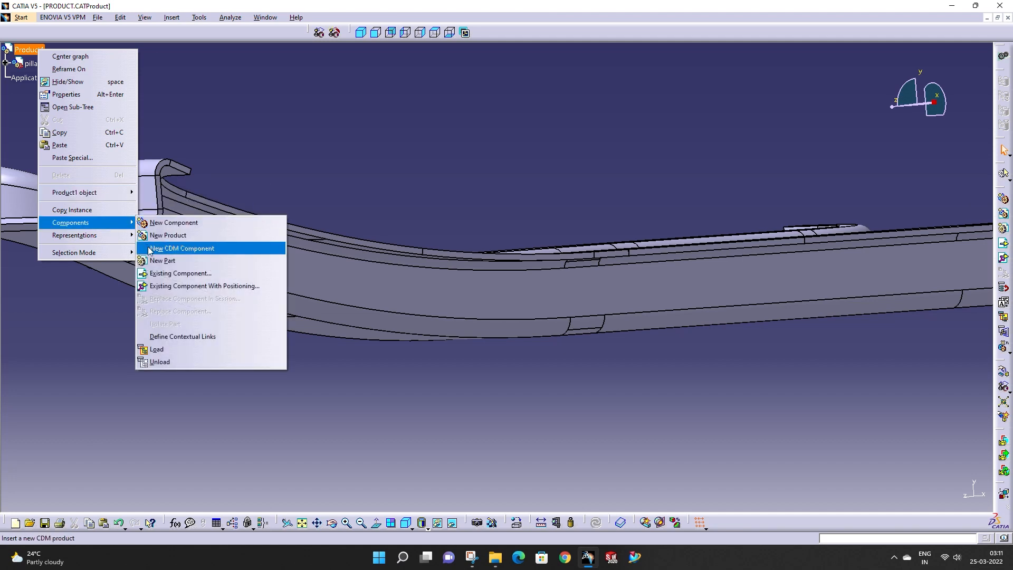
click(181, 273)
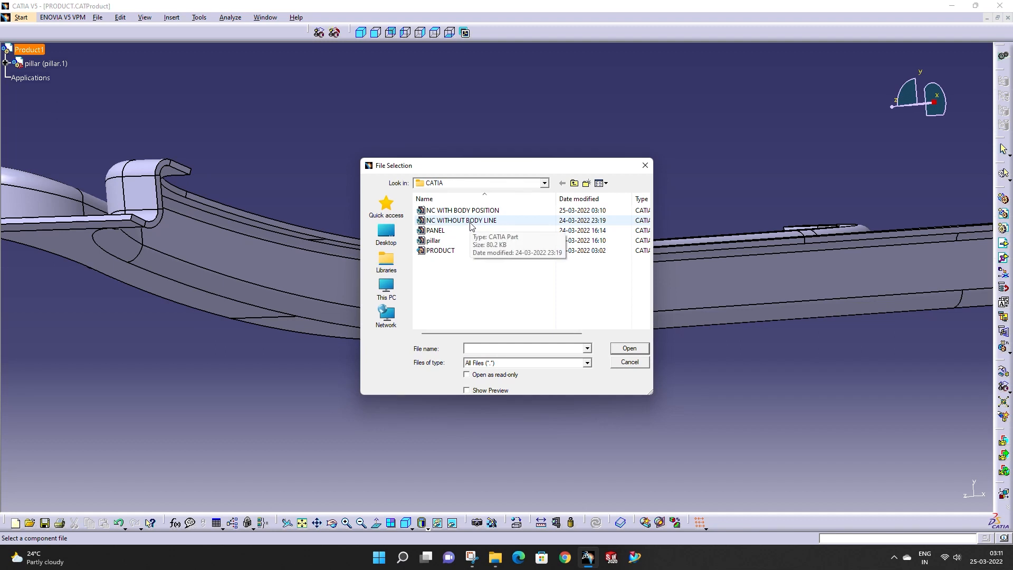
click(460, 210)
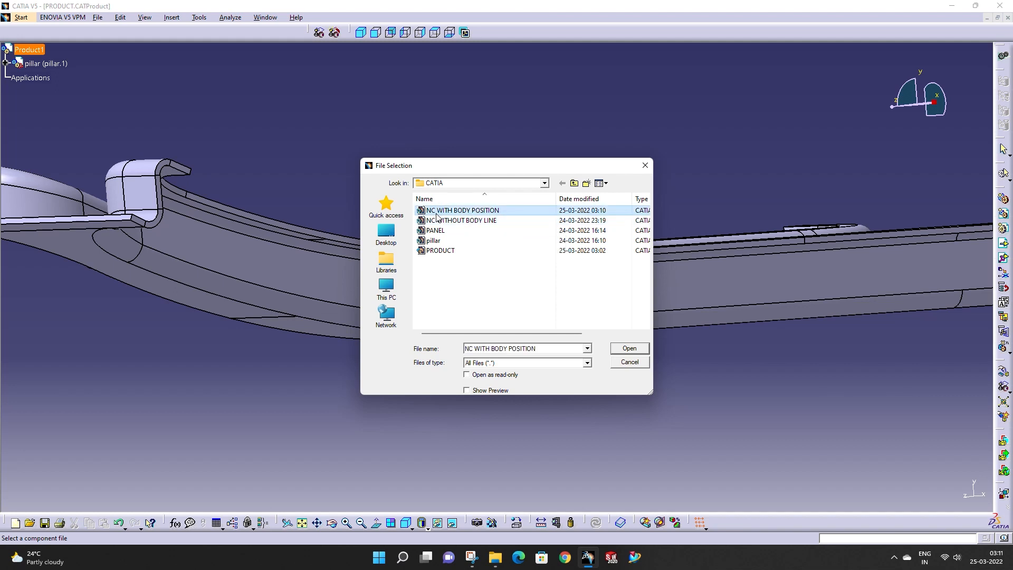
mouse_move(626, 352)
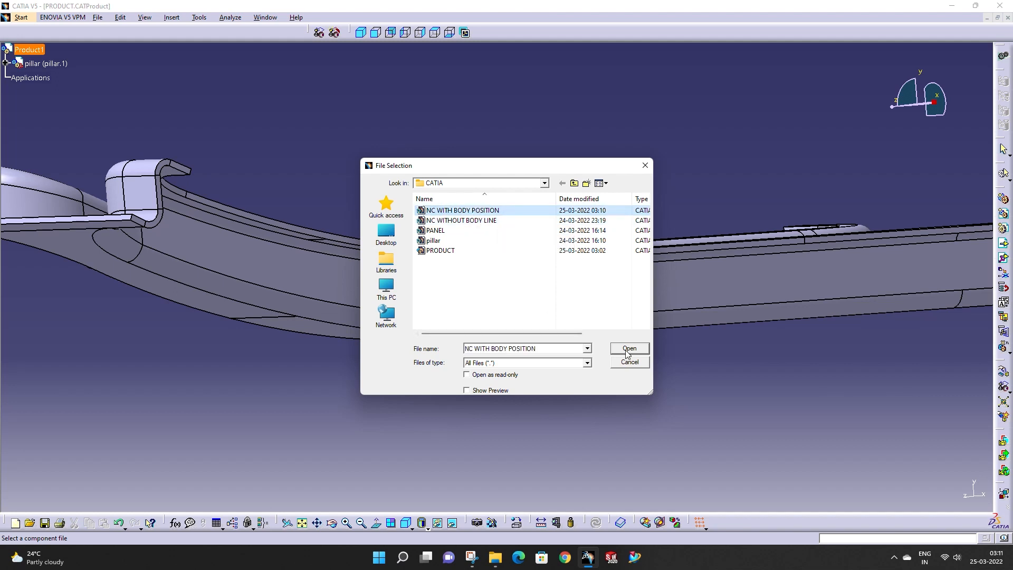
click(627, 349)
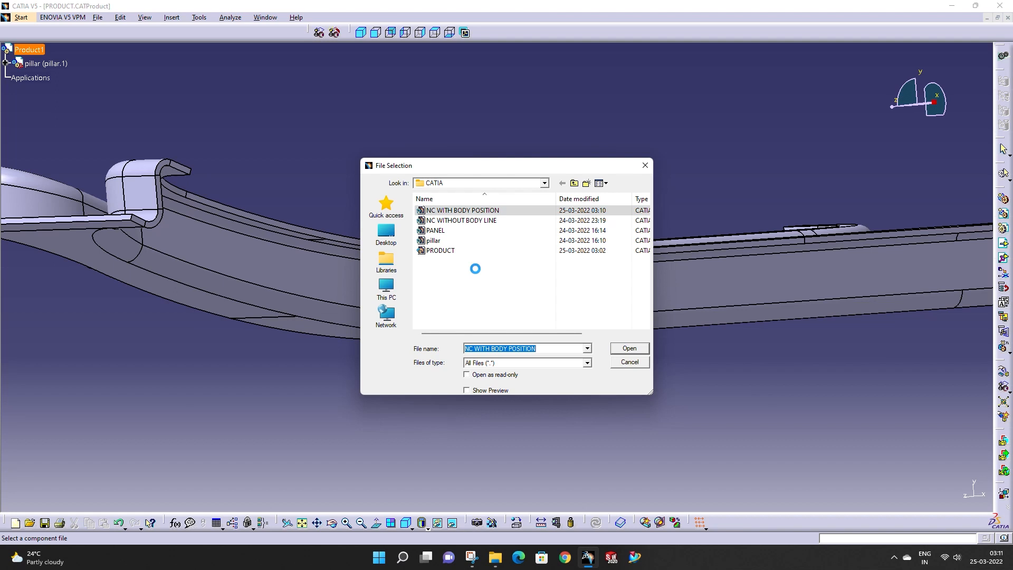
click(627, 348)
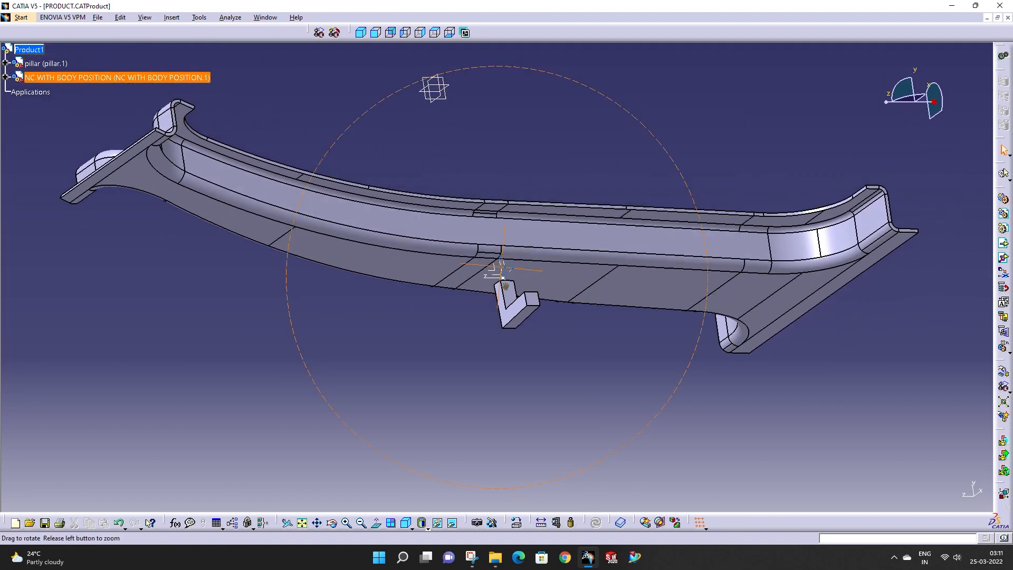
drag(452, 259, 363, 204)
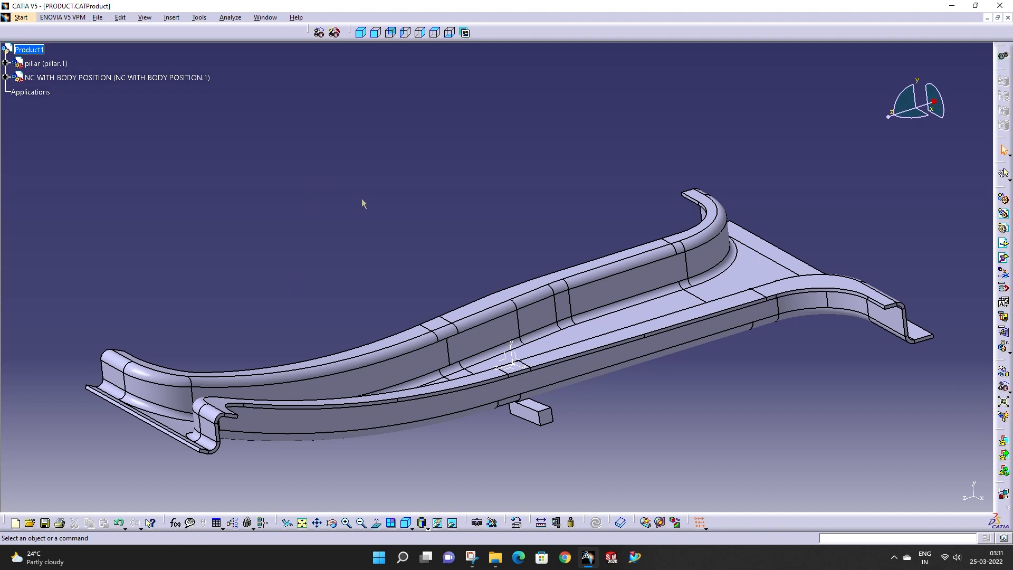
Step: Insert the existing NC WITHOUT BODY LINE part into Product1 via Components
right_click(29, 49)
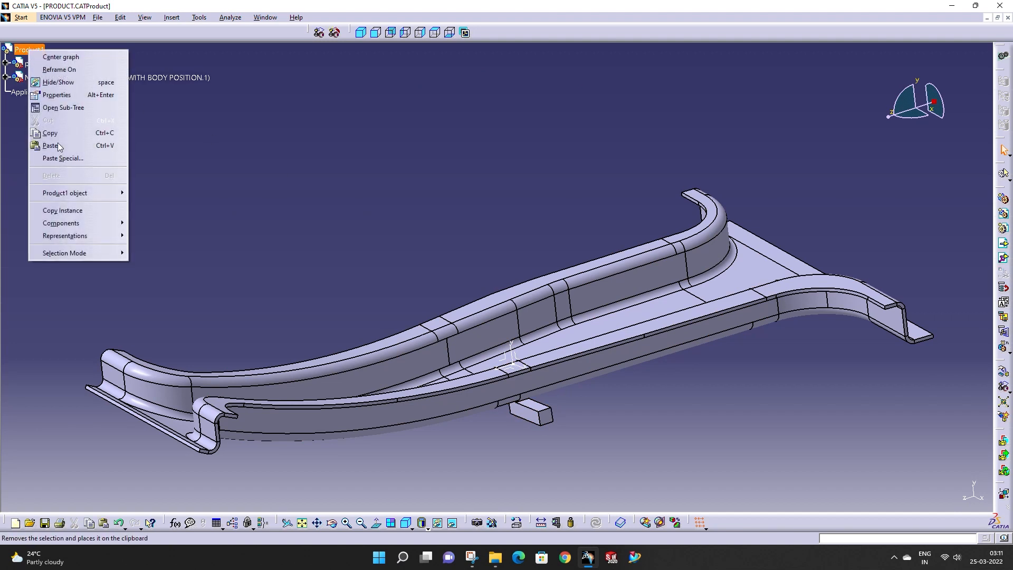
mouse_move(62, 211)
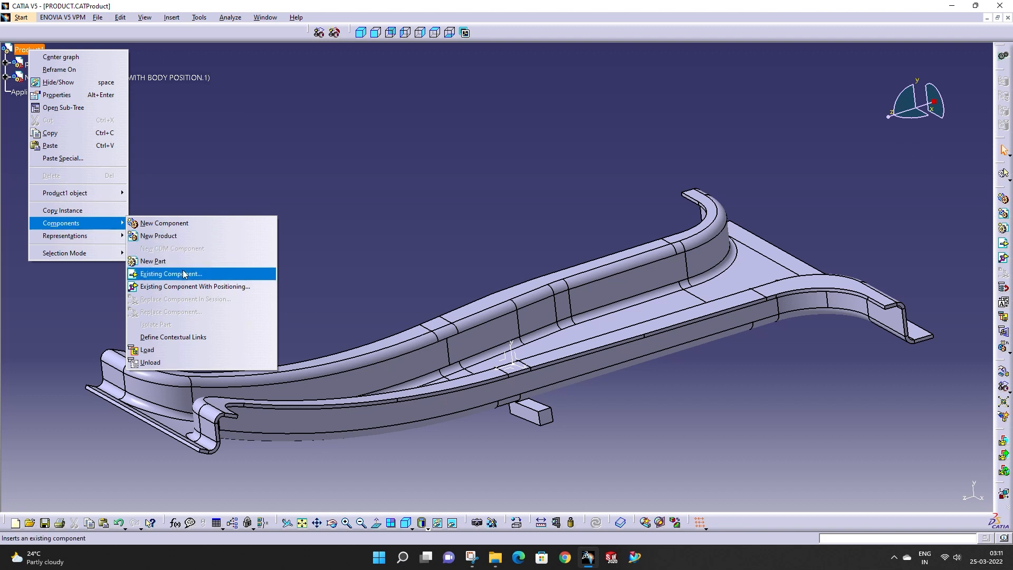
click(171, 275)
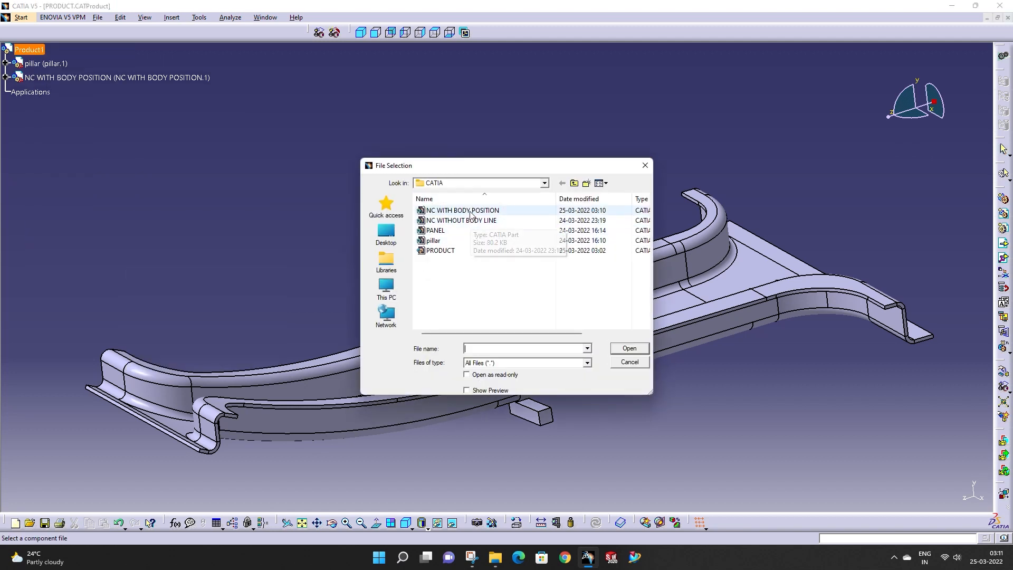
click(460, 220)
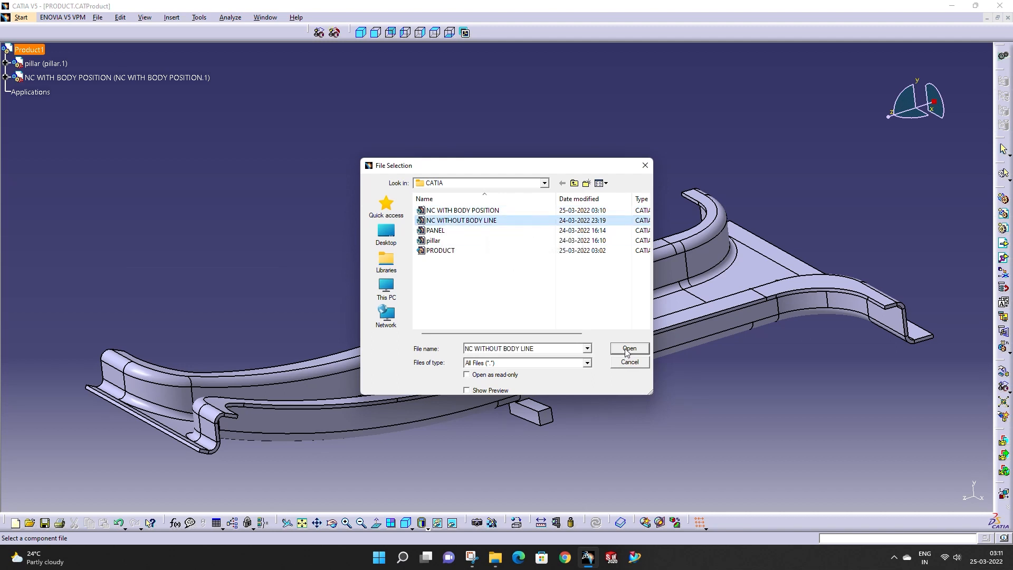
click(627, 348)
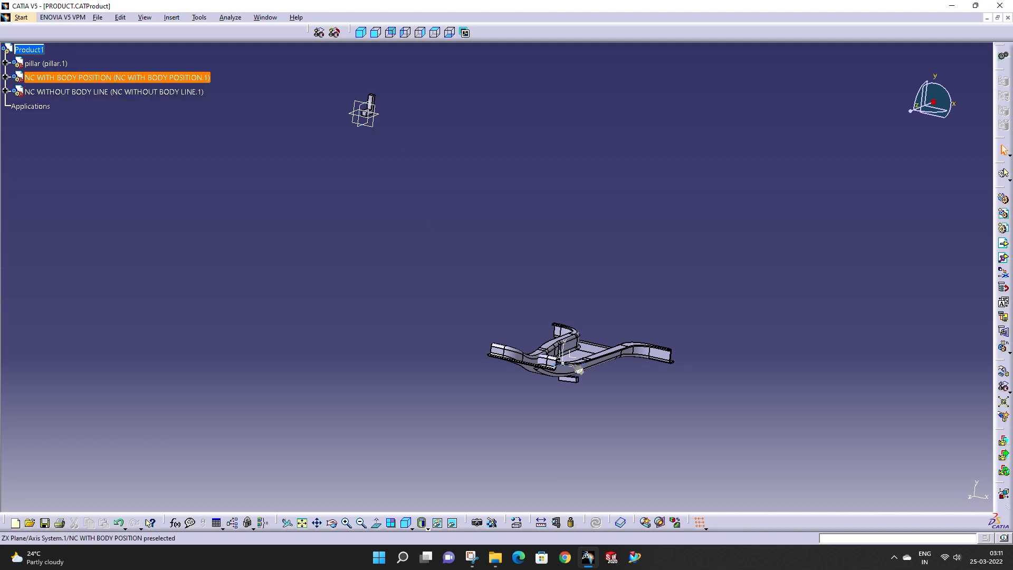
mouse_move(578, 367)
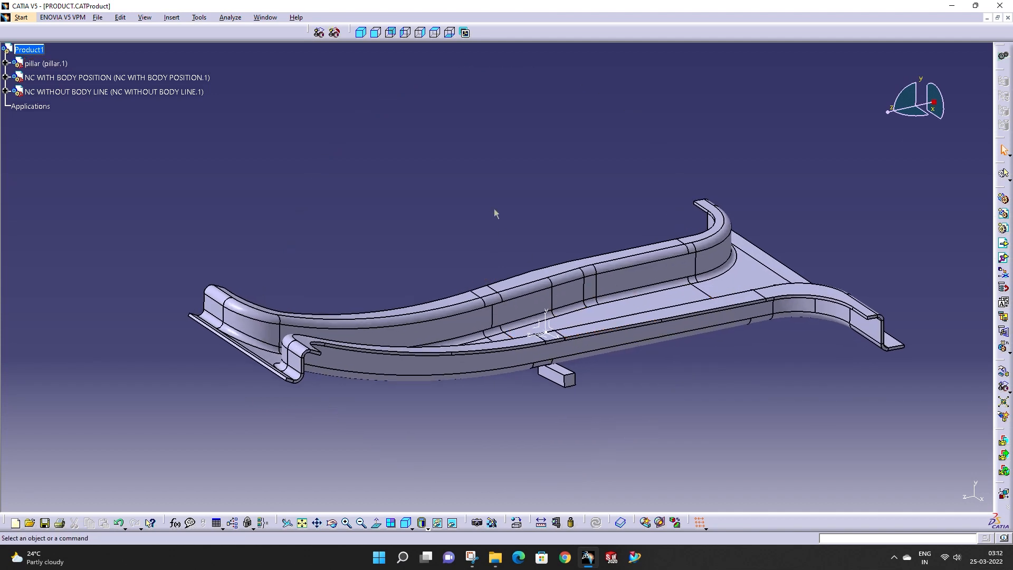
Step: Fit the view so both NC parts and the pillar are visible for comparison
click(44, 64)
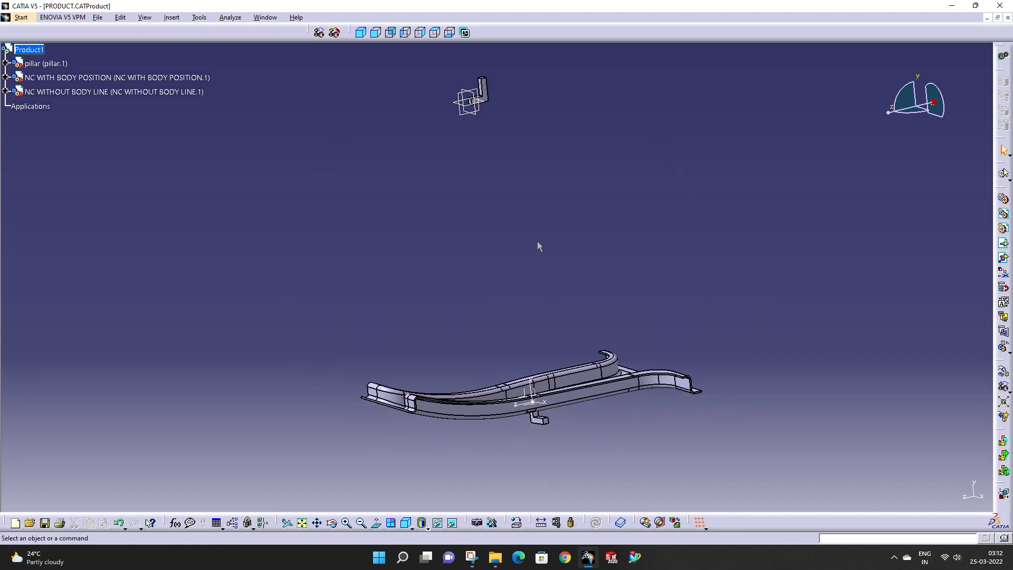
mouse_move(535, 243)
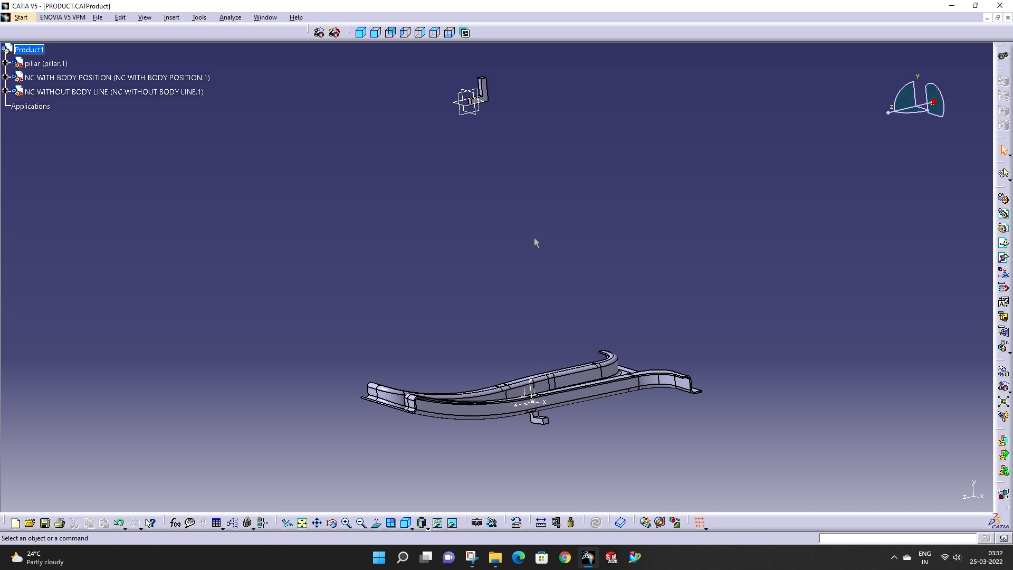
mouse_move(527, 241)
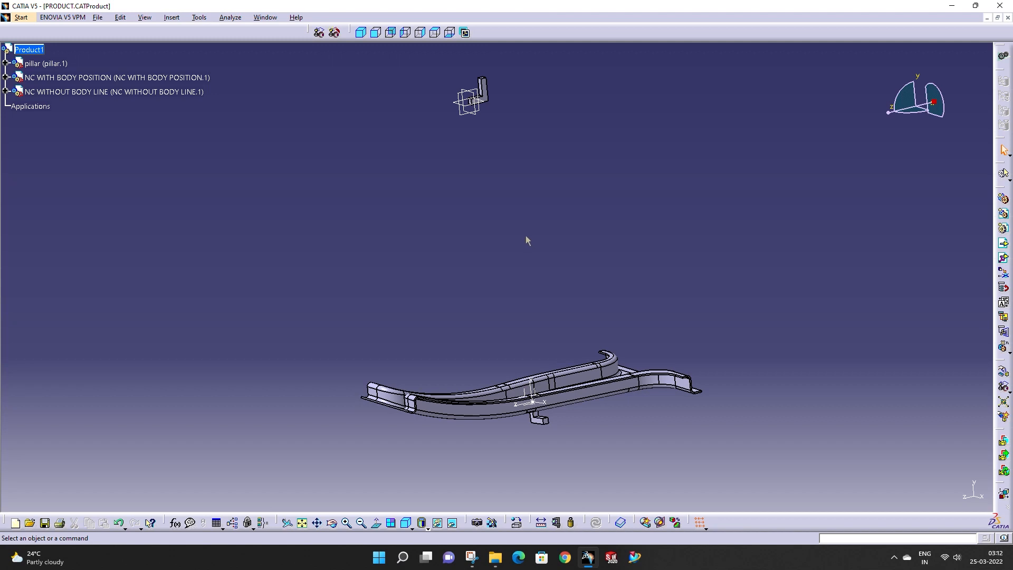